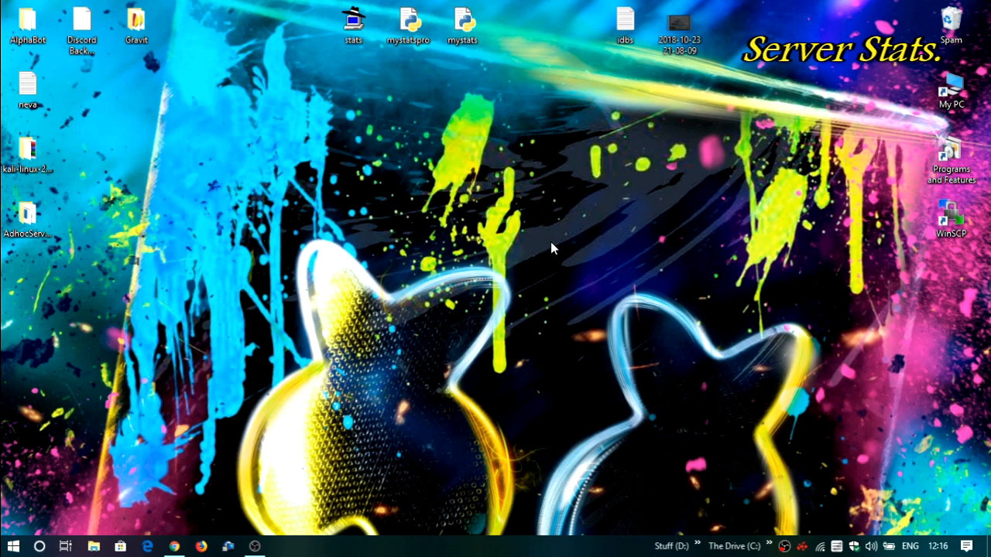
{"action": "mouse_move", "coordinate": [581, 108]}
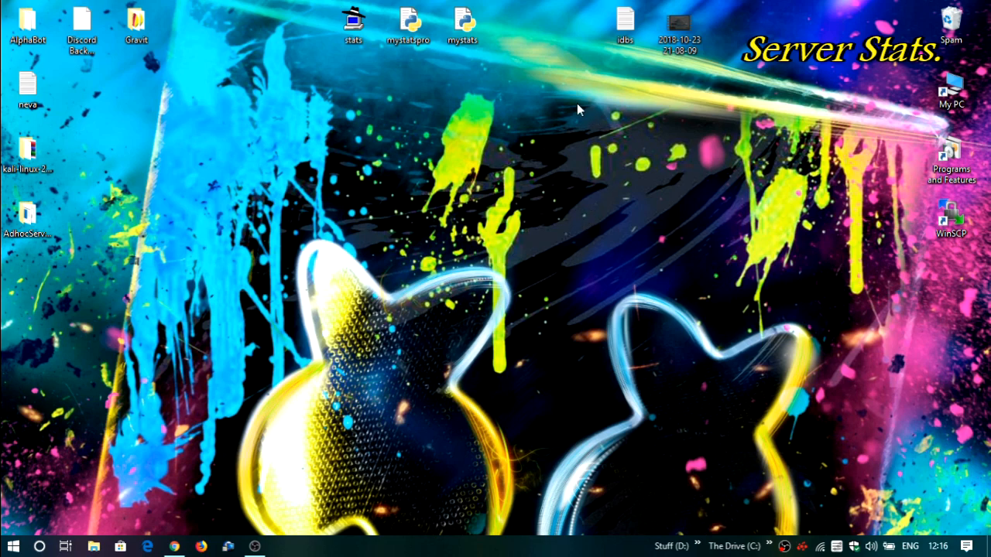
{"action": "mouse_move", "coordinate": [353, 55]}
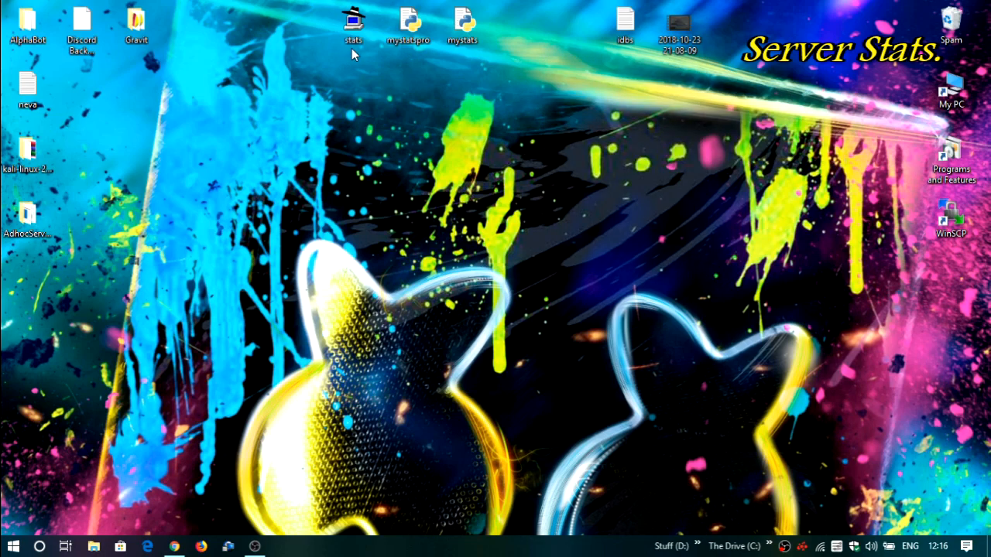
Tidy the desktop selection and launch WinSCP from its desktop shortcut
{"action": "left_click_drag", "start_coordinate": [356, 54], "coordinate": [545, 273]}
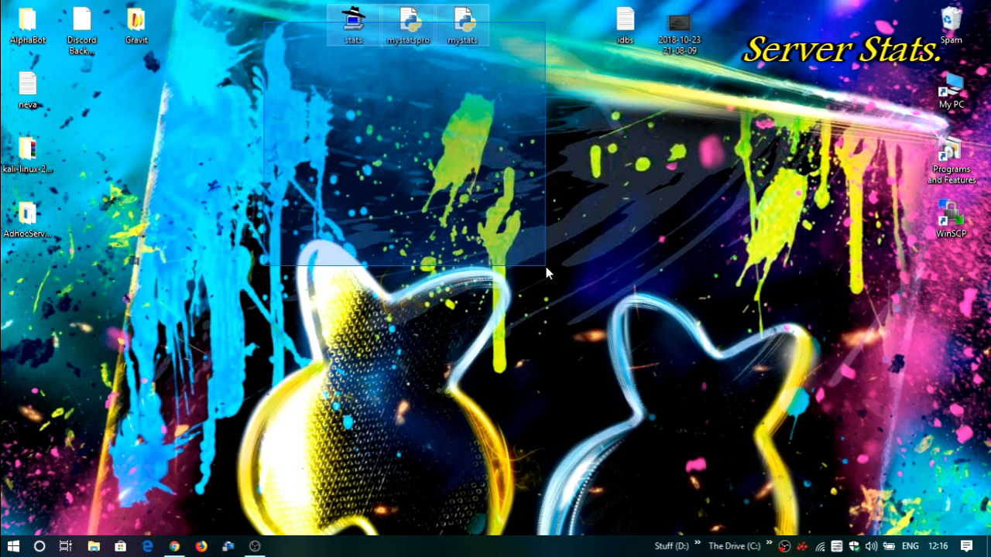
{"action": "left_click", "coordinate": [302, 101]}
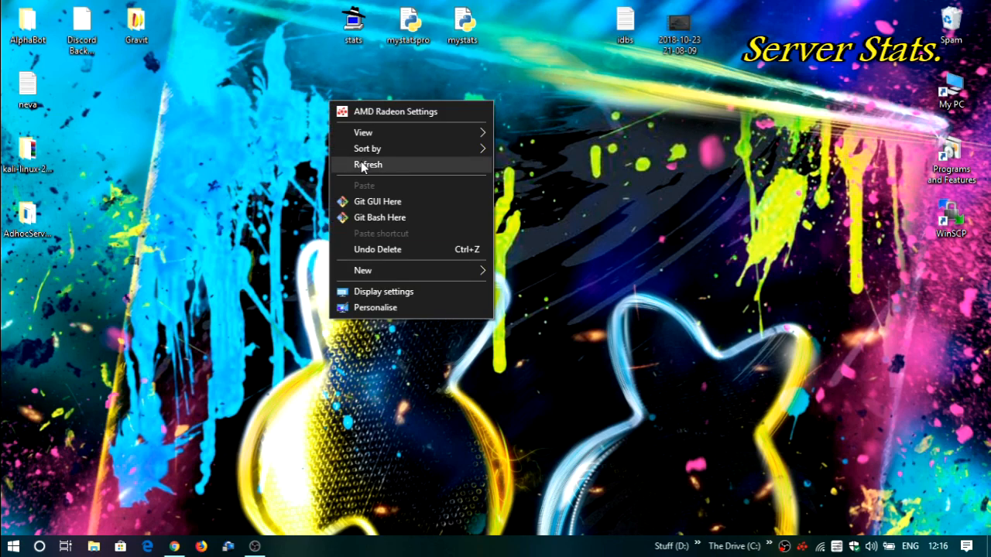
{"action": "left_click", "coordinate": [368, 164]}
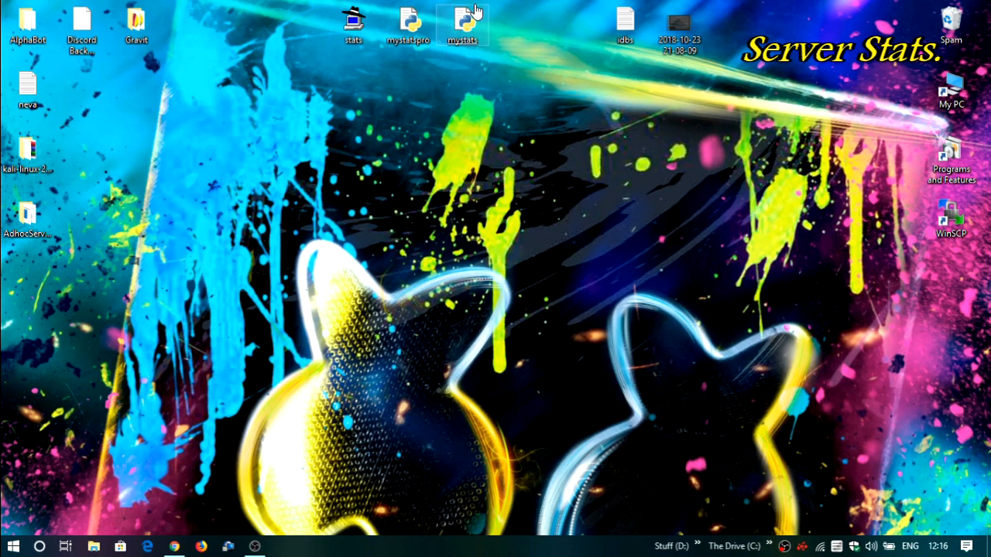
{"action": "mouse_move", "coordinate": [543, 53]}
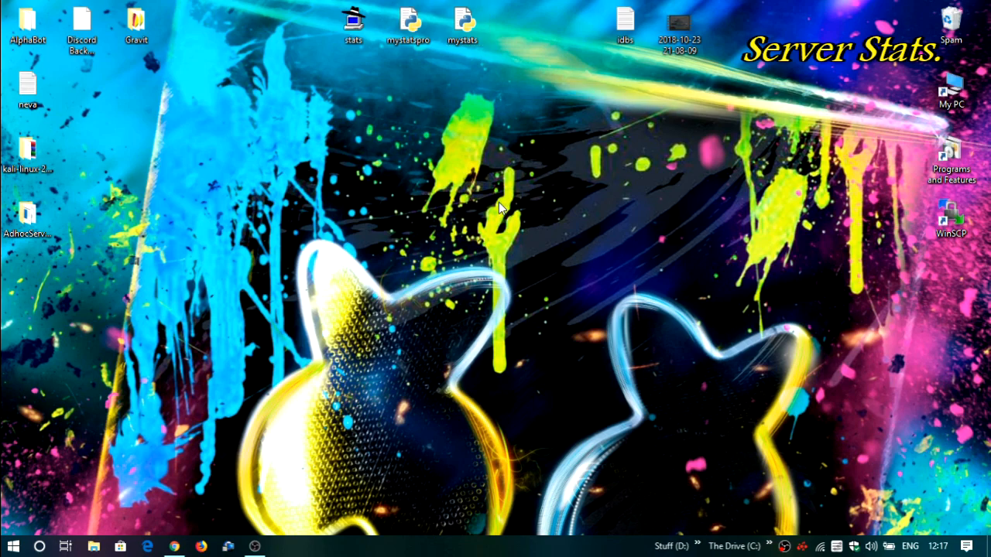
{"action": "mouse_move", "coordinate": [689, 176]}
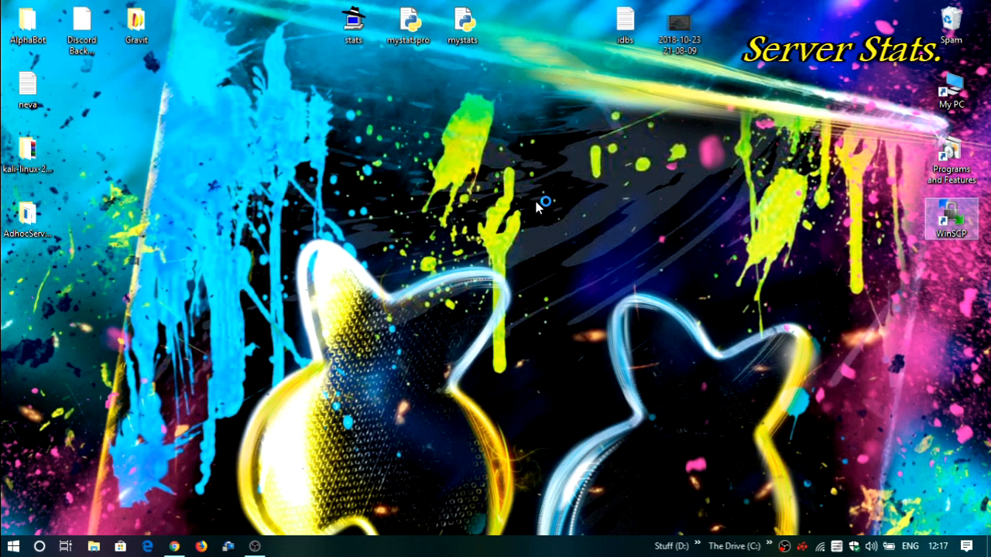
{"action": "mouse_move", "coordinate": [539, 207]}
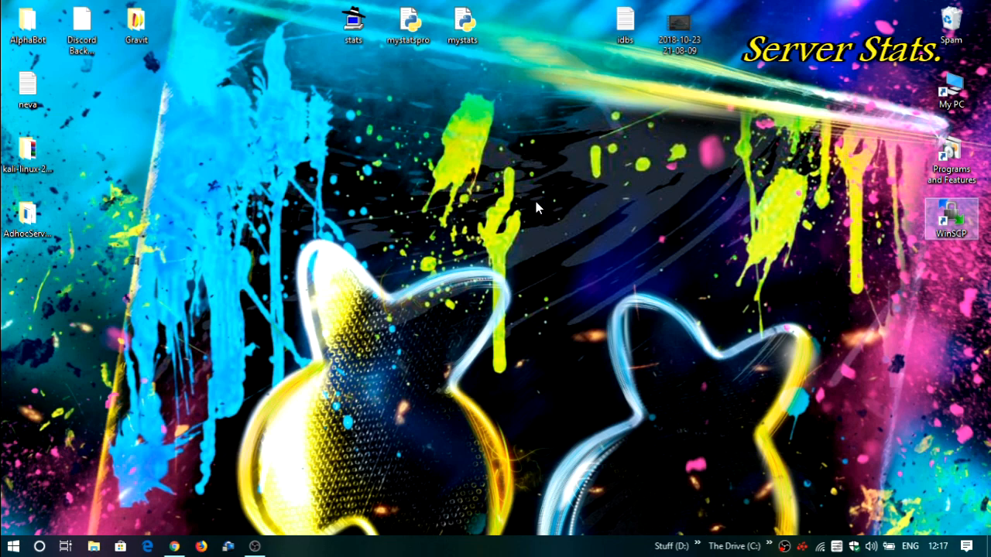
{"action": "mouse_move", "coordinate": [545, 201]}
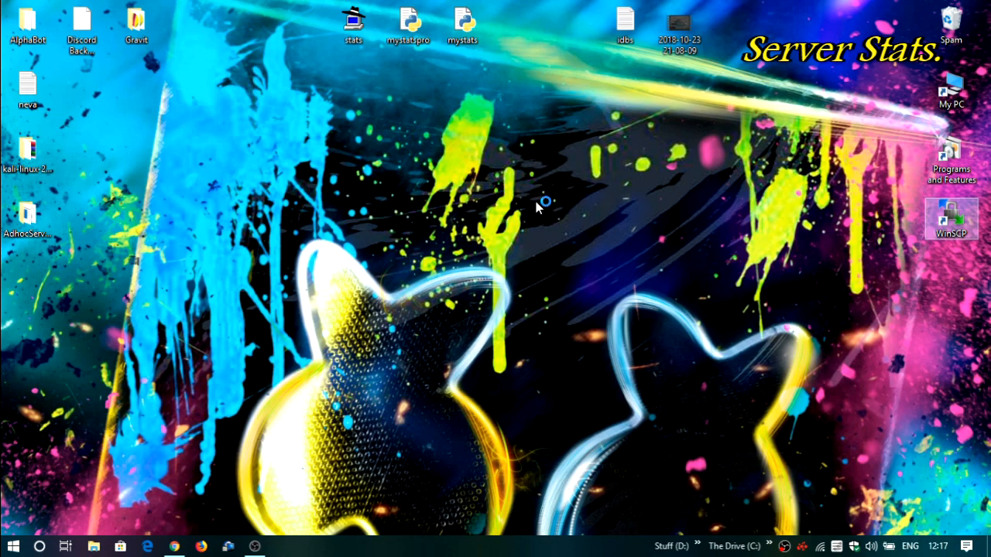
{"action": "double_click", "coordinate": [950, 220]}
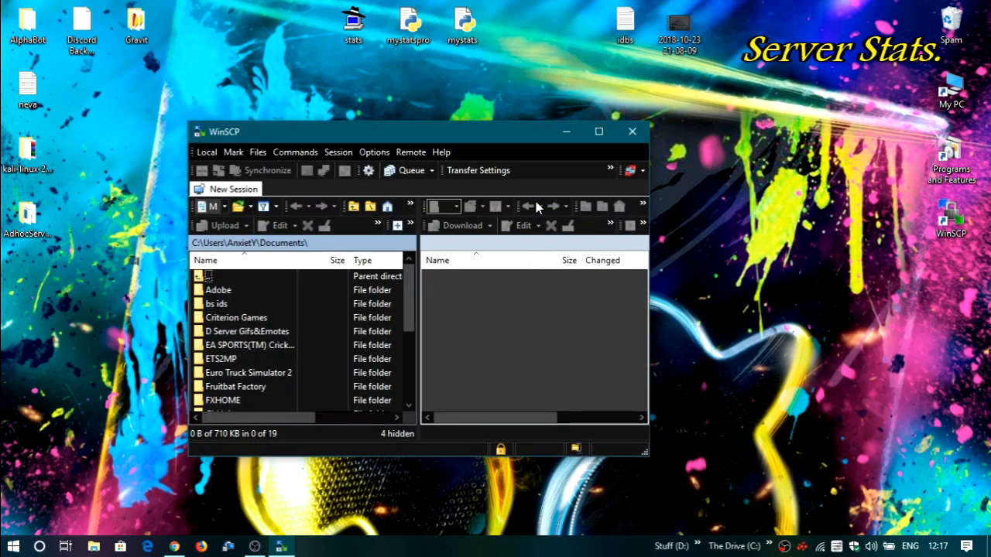
Start a new session, select the host address 13.127.192.41, and log in to the Ubuntu server
{"action": "left_click", "coordinate": [232, 189]}
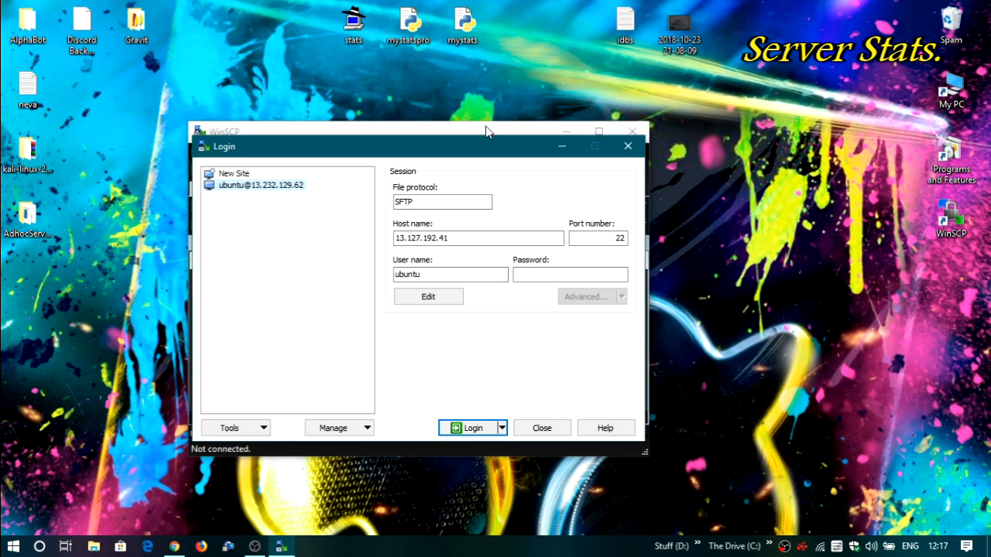
{"action": "left_click", "coordinate": [461, 238]}
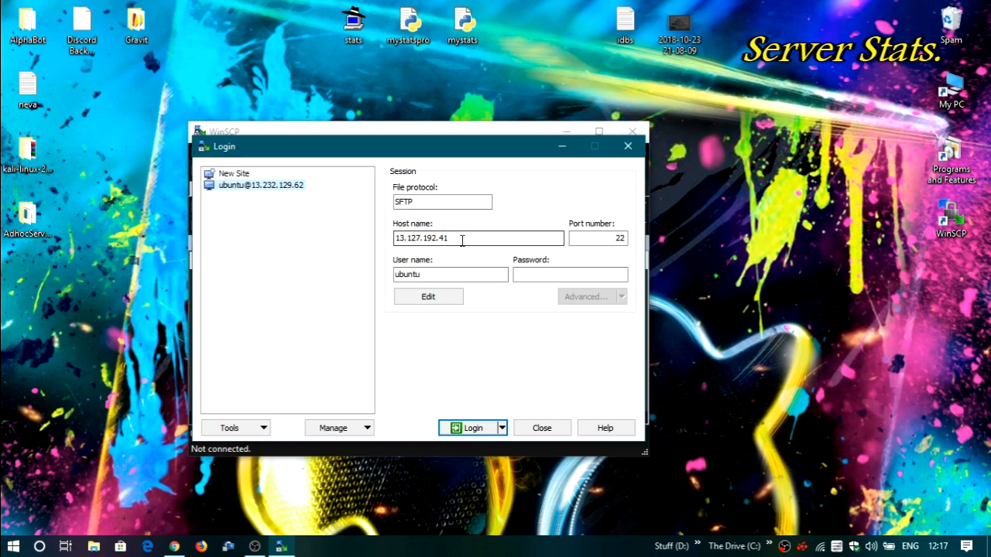
{"action": "triple_click", "coordinate": [477, 238]}
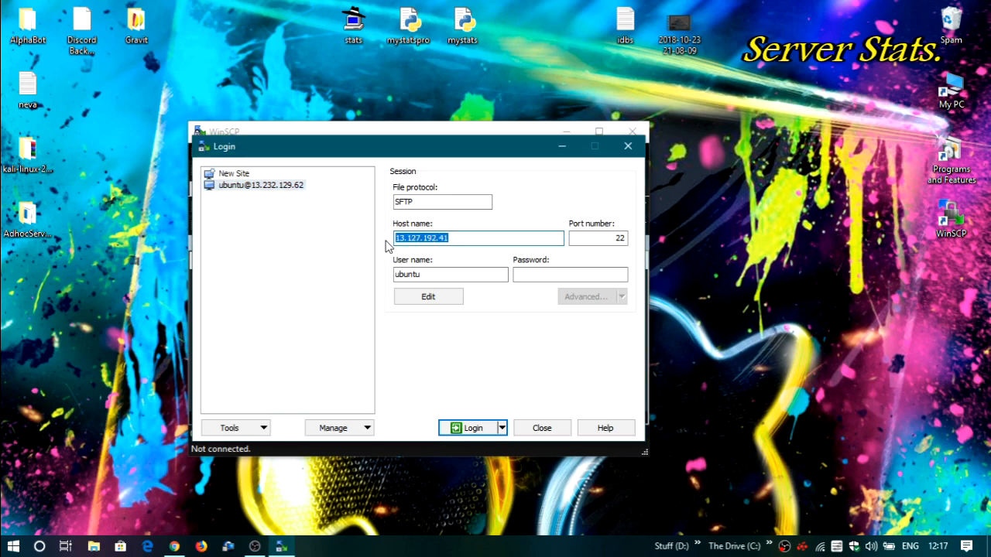
{"action": "mouse_move", "coordinate": [474, 443]}
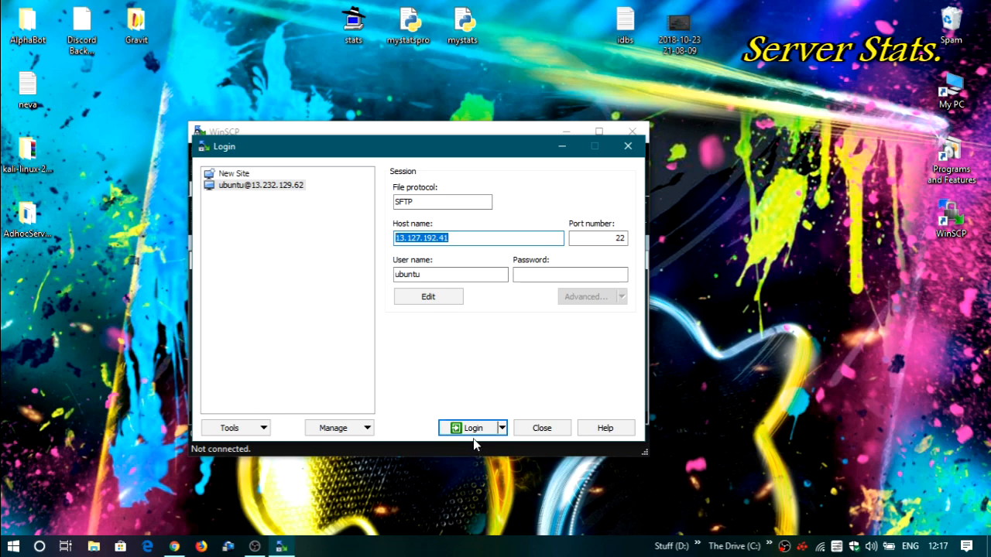
{"action": "left_click", "coordinate": [468, 427]}
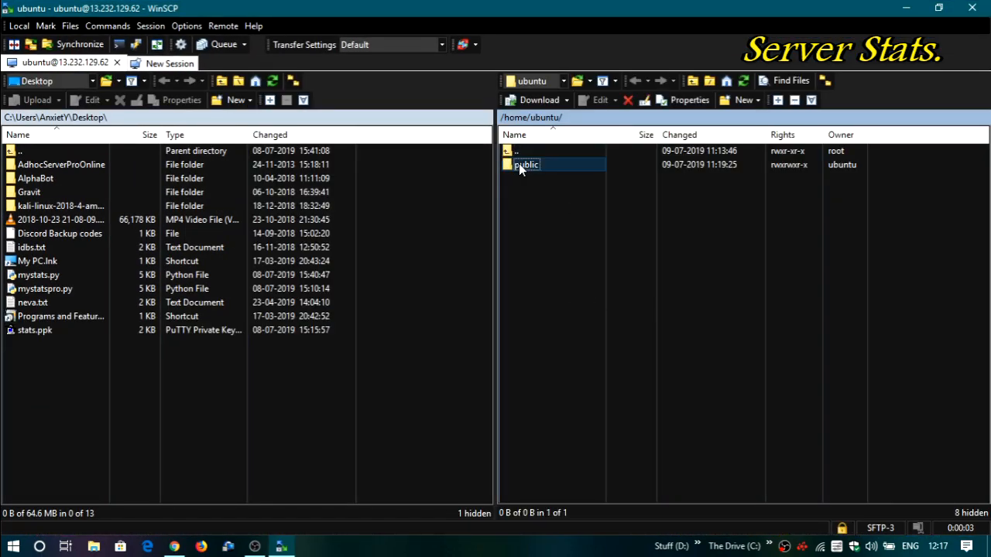
Edit public/bombsquad_server and put the server address 13.127.192.41 into config['statsURL']
{"action": "double_click", "coordinate": [526, 164]}
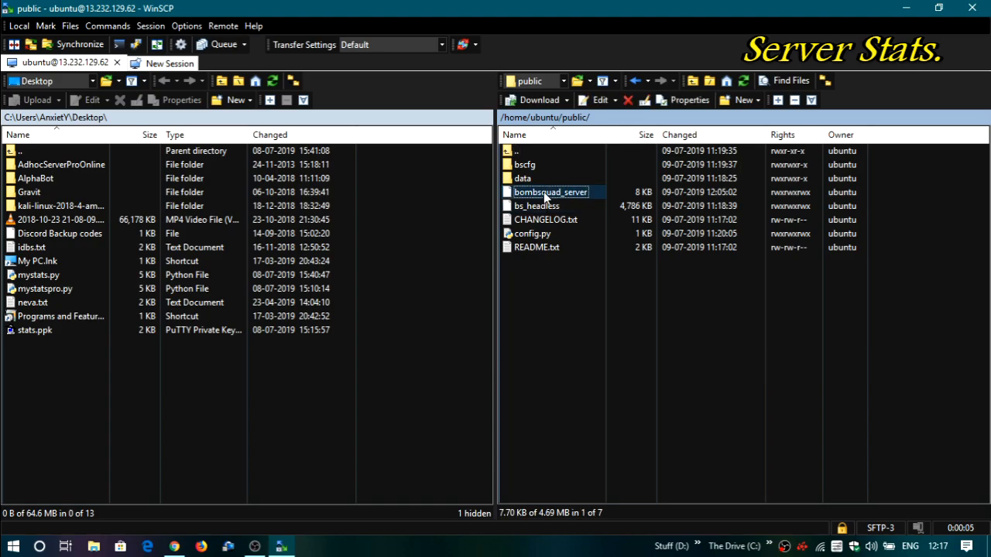
{"action": "double_click", "coordinate": [551, 192]}
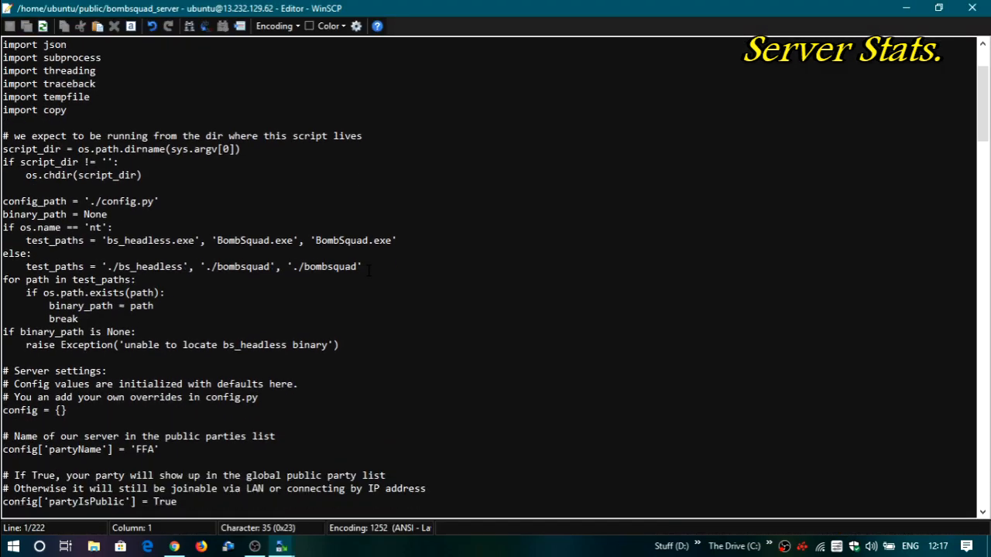
{"action": "scroll", "scroll_direction": "down", "scroll_amount": 3}
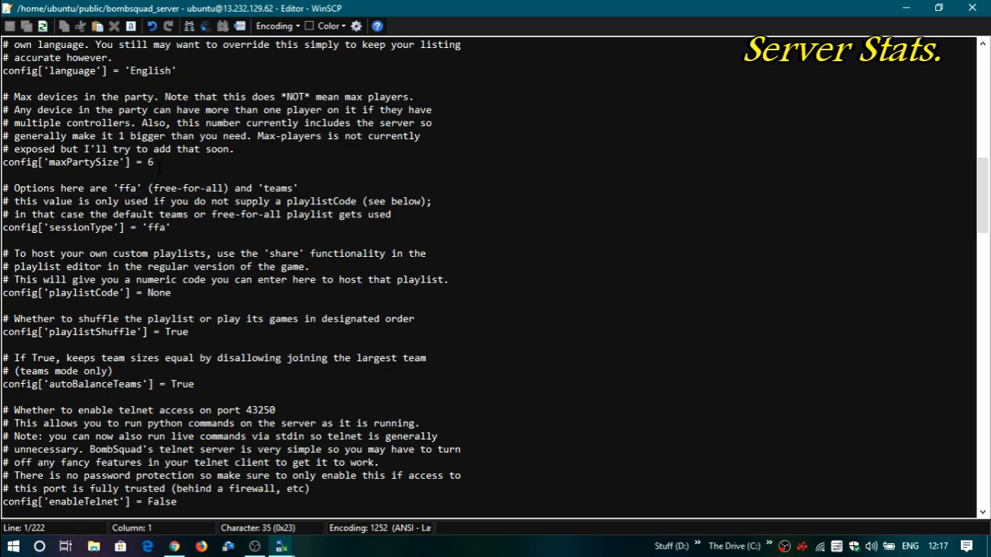
{"action": "scroll", "scroll_direction": "down", "scroll_amount": 3}
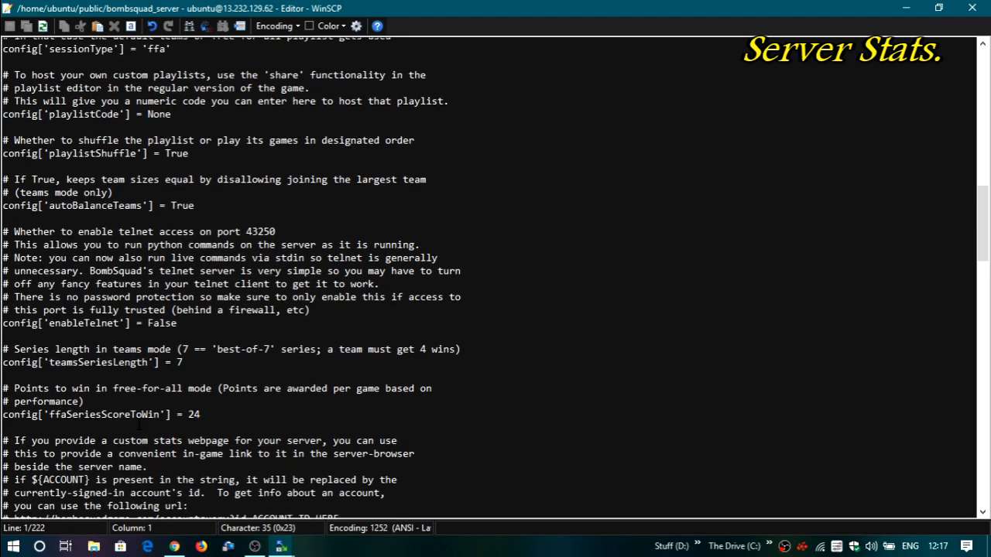
{"action": "scroll", "scroll_direction": "down", "scroll_amount": 3}
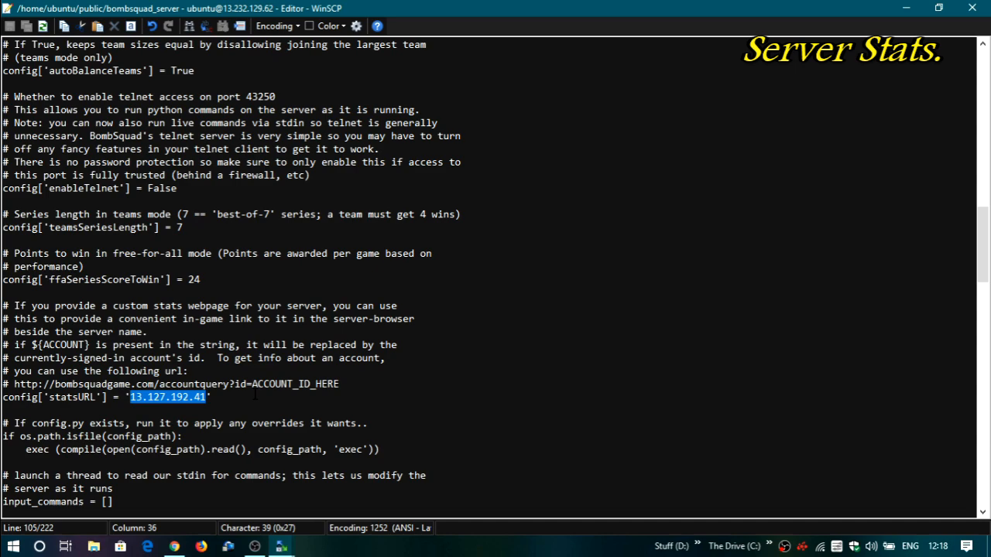
{"action": "mouse_move", "coordinate": [889, 18]}
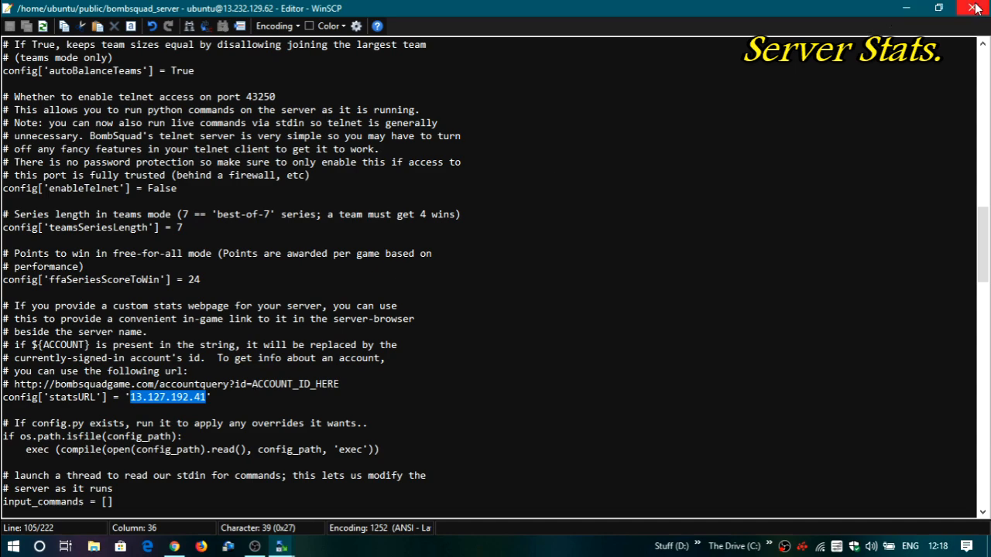
Close the editor and browse from the public folder down into the server's scripts folder
{"action": "left_click", "coordinate": [975, 8]}
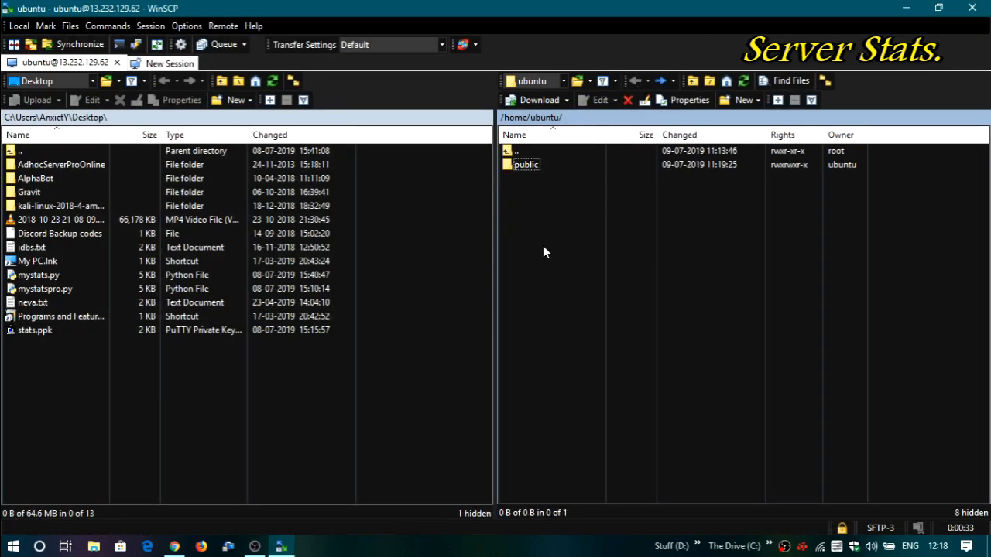
{"action": "left_click", "coordinate": [527, 164]}
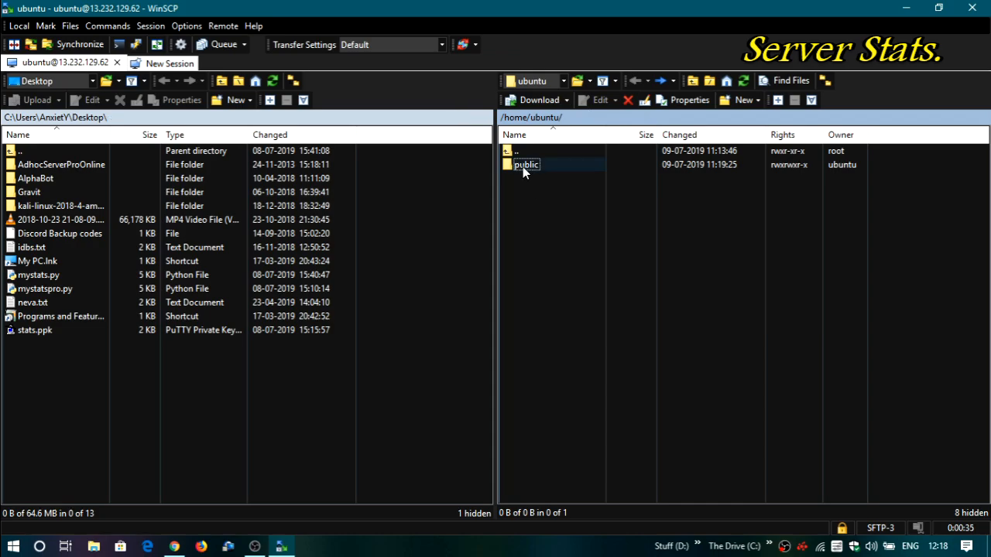
{"action": "double_click", "coordinate": [526, 164]}
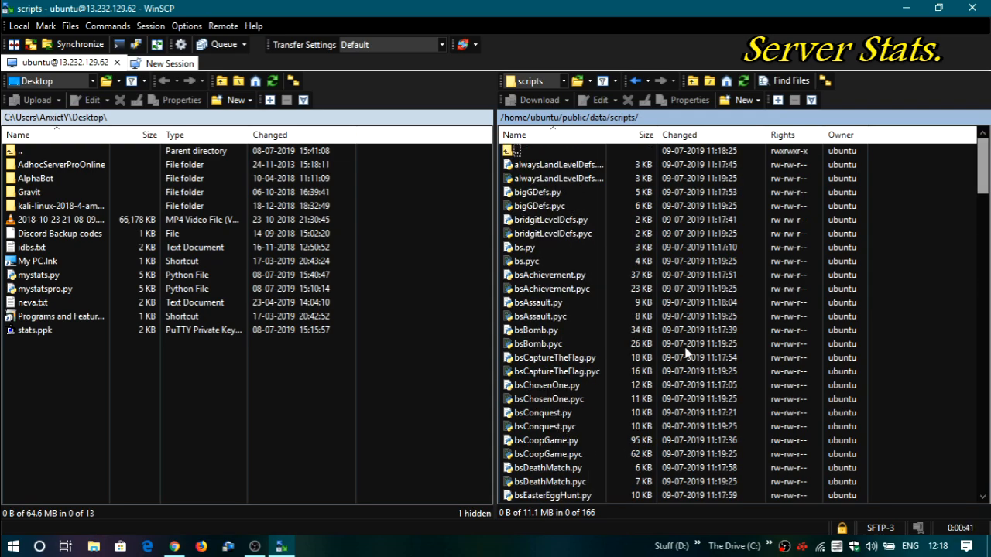
{"action": "scroll", "scroll_direction": "down", "scroll_amount": 3}
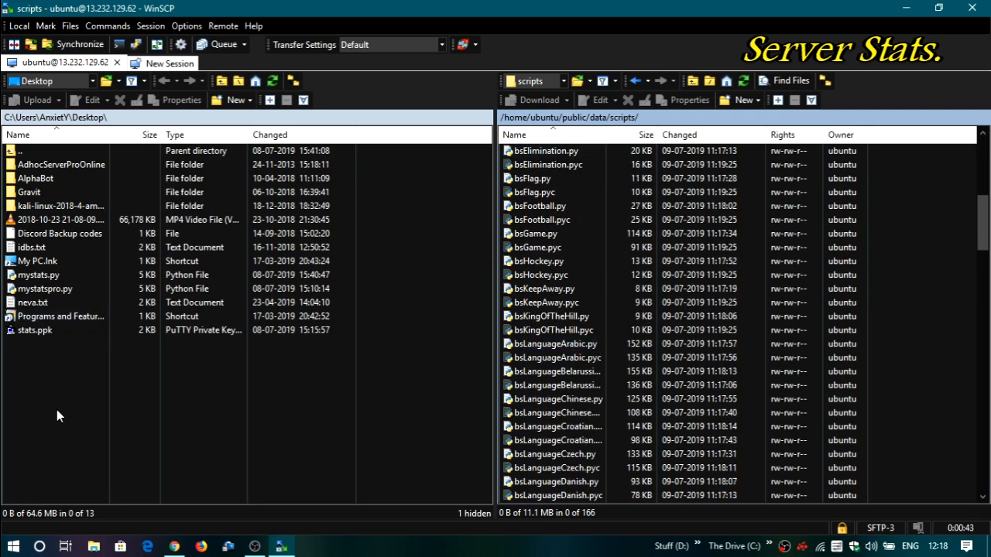
{"action": "left_click", "coordinate": [39, 276]}
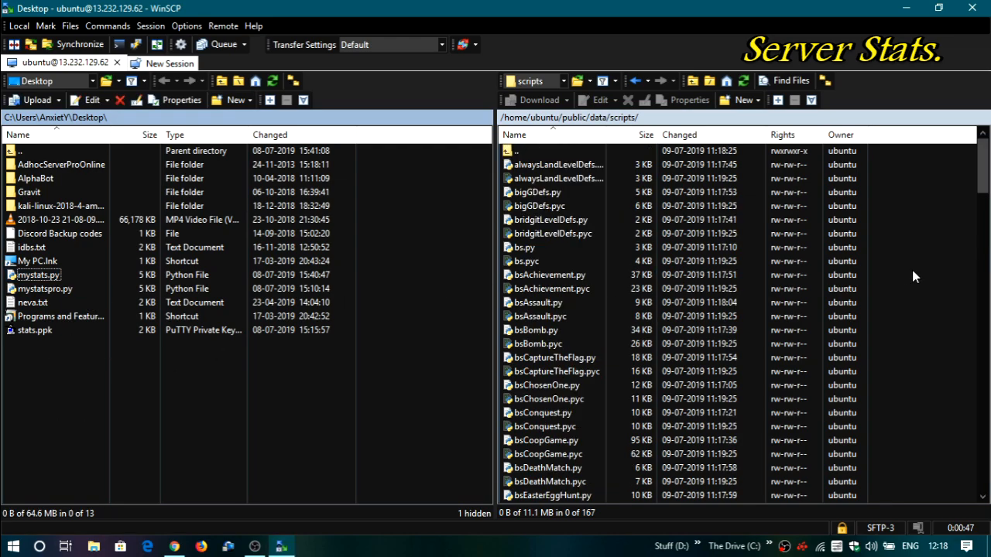
Locate mystats.py in the scripts folder, then go back up to /home/ubuntu/public/data
{"action": "scroll", "scroll_direction": "down", "scroll_amount": 3}
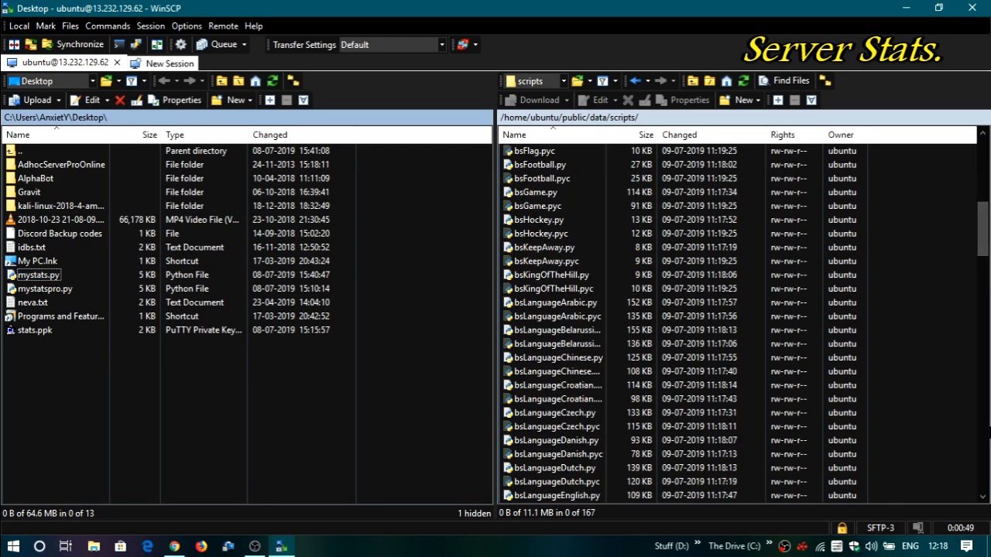
{"action": "scroll", "scroll_direction": "down", "scroll_amount": 3}
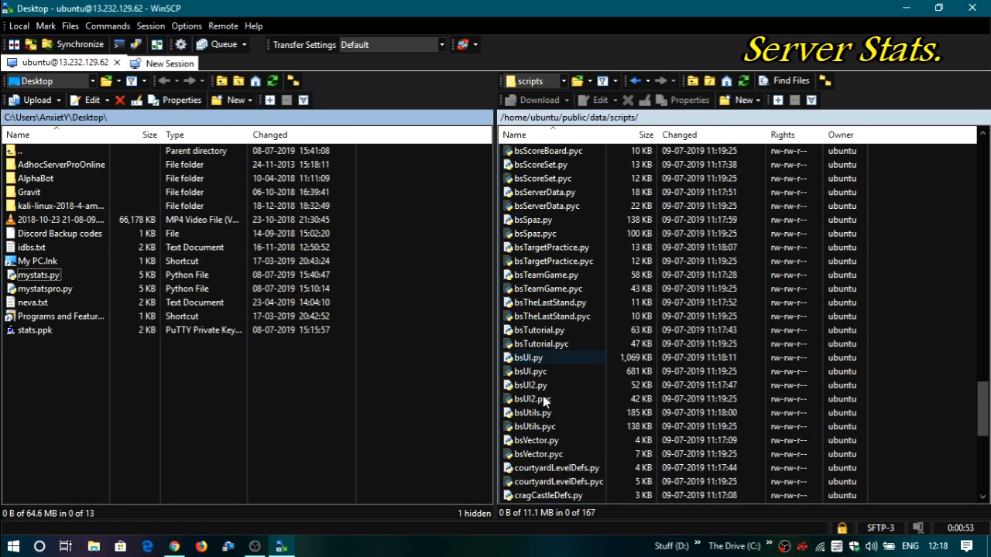
{"action": "scroll", "scroll_direction": "down", "scroll_amount": 3}
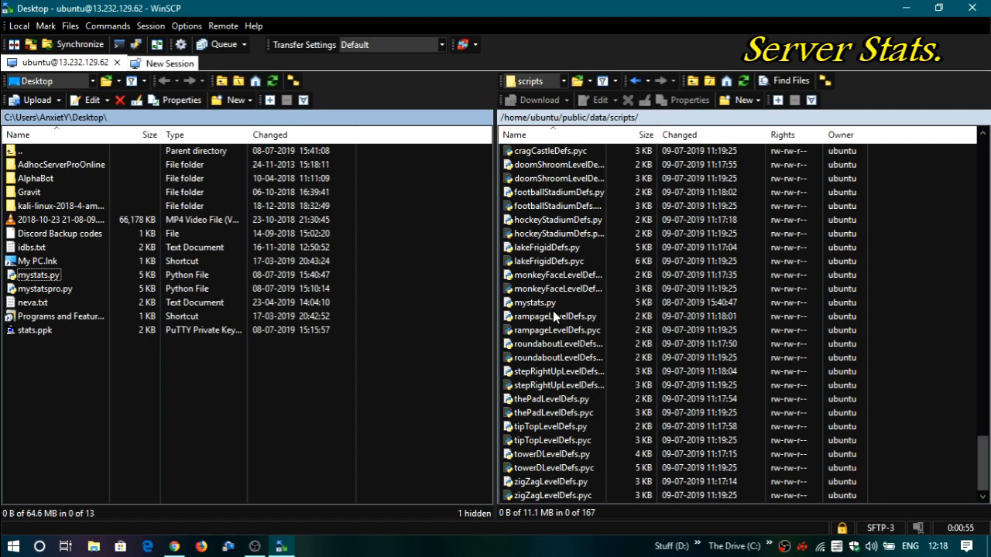
{"action": "left_click", "coordinate": [534, 302]}
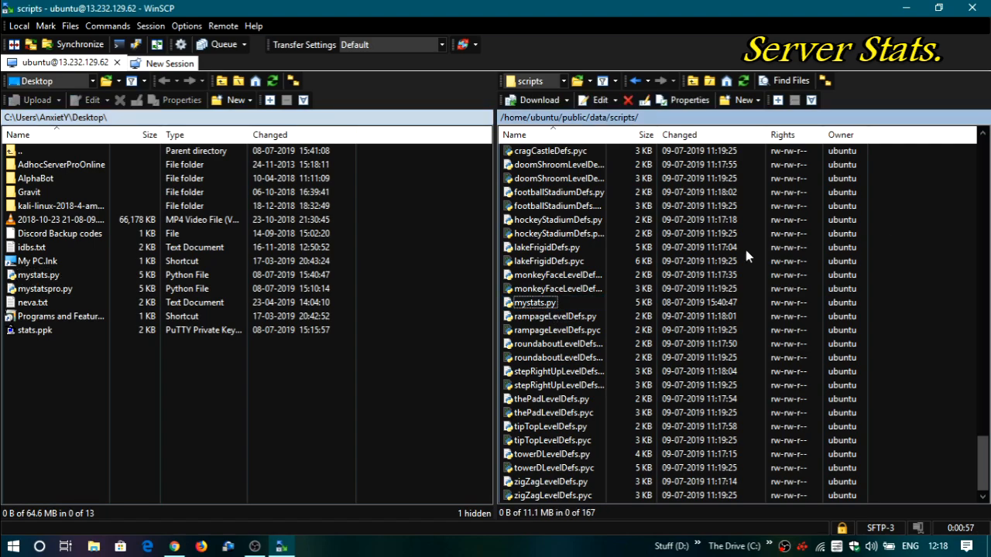
{"action": "left_click", "coordinate": [634, 80]}
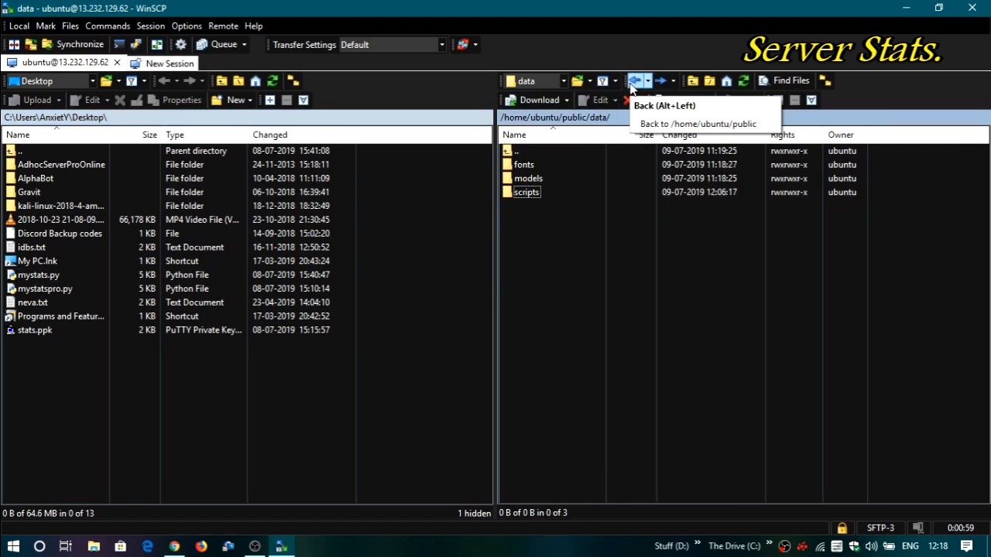
{"action": "left_click", "coordinate": [634, 81]}
{"action": "type", "text": "sudo apt-"}
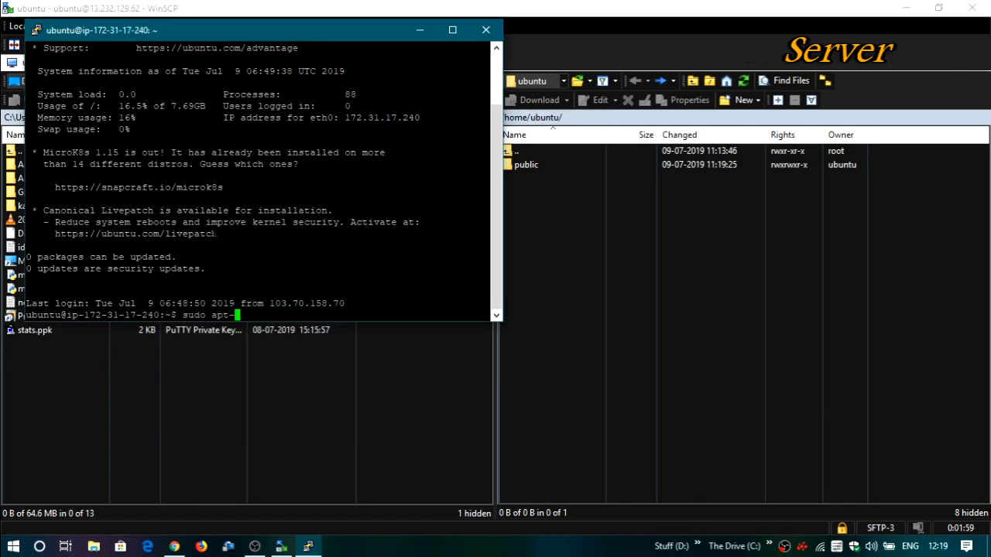
Run sudo apt-get update and begin the next sudo apt-get command
{"action": "type", "text": "get update"}
{"action": "key", "text": "Return"}
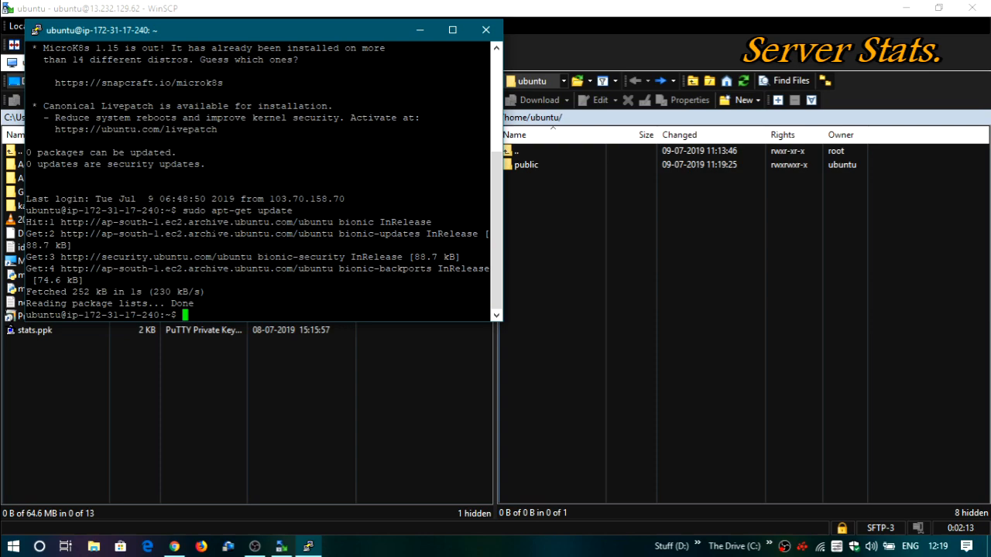
{"action": "type", "text": "sudo apt-"}
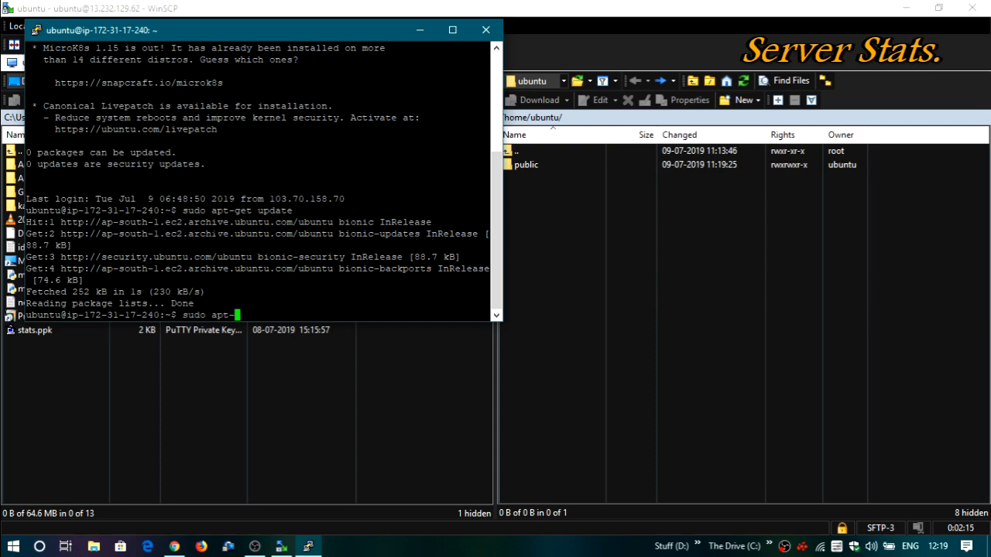
{"action": "type", "text": "get"}
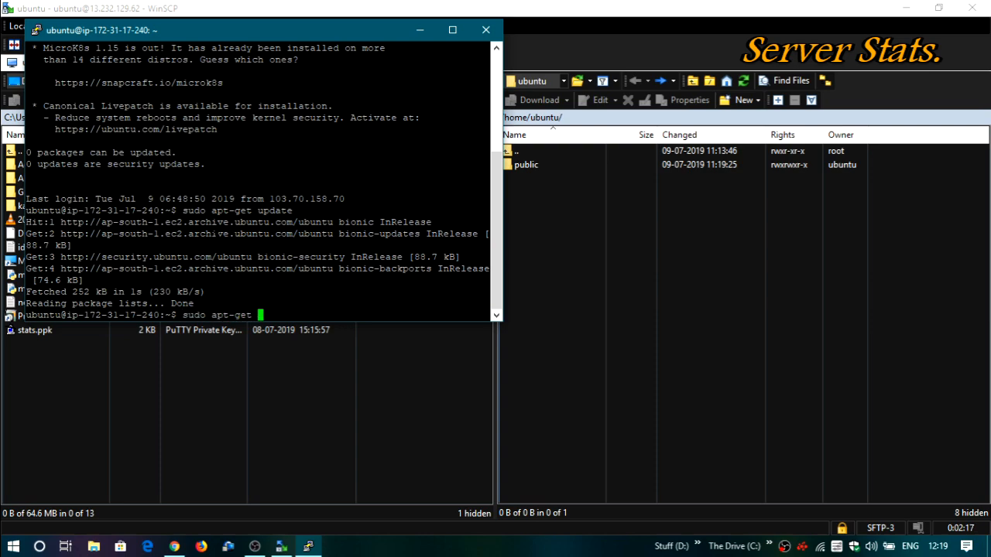
Run sudo apt-get install apache2 and let the installation finish
{"action": "type", "text": "install"}
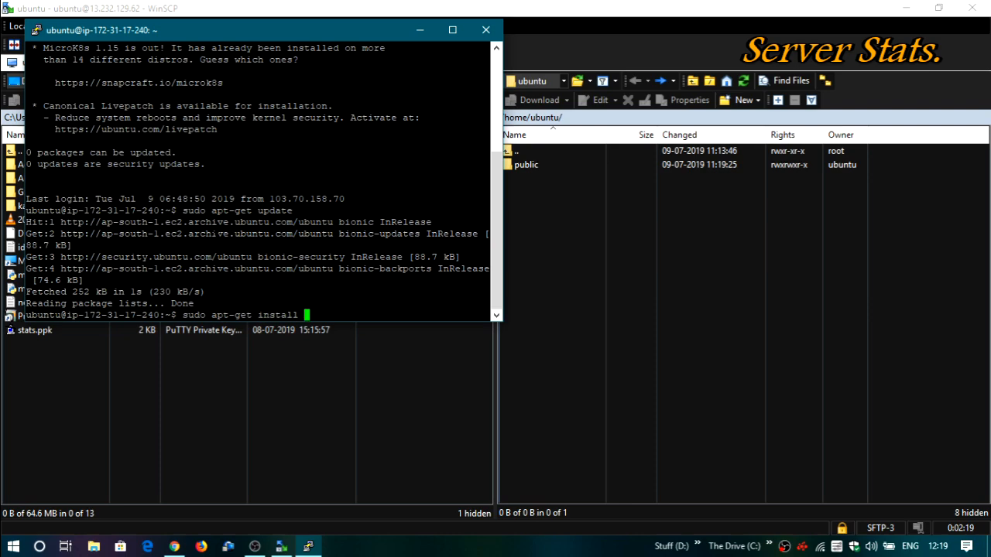
{"action": "type", "text": "apc"}
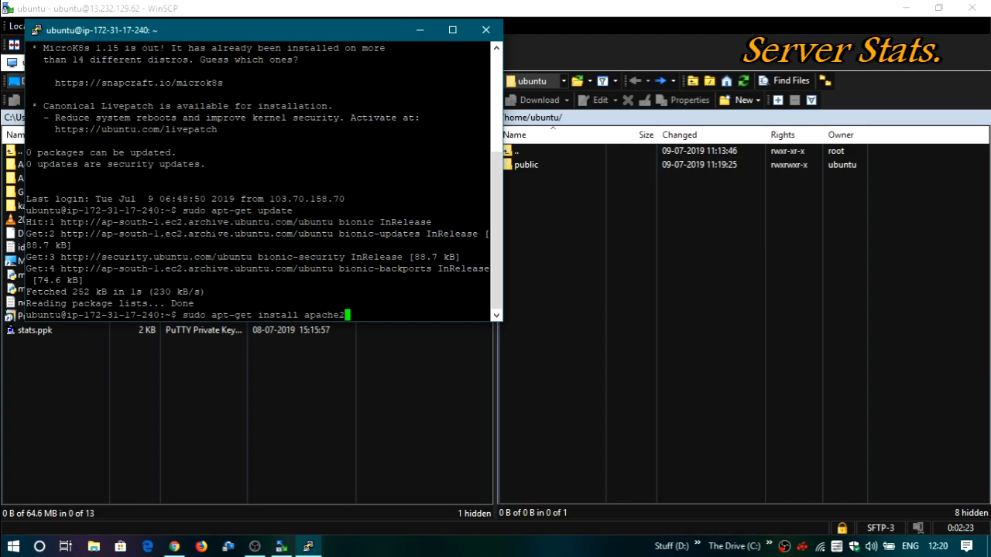
{"action": "key", "text": "Return"}
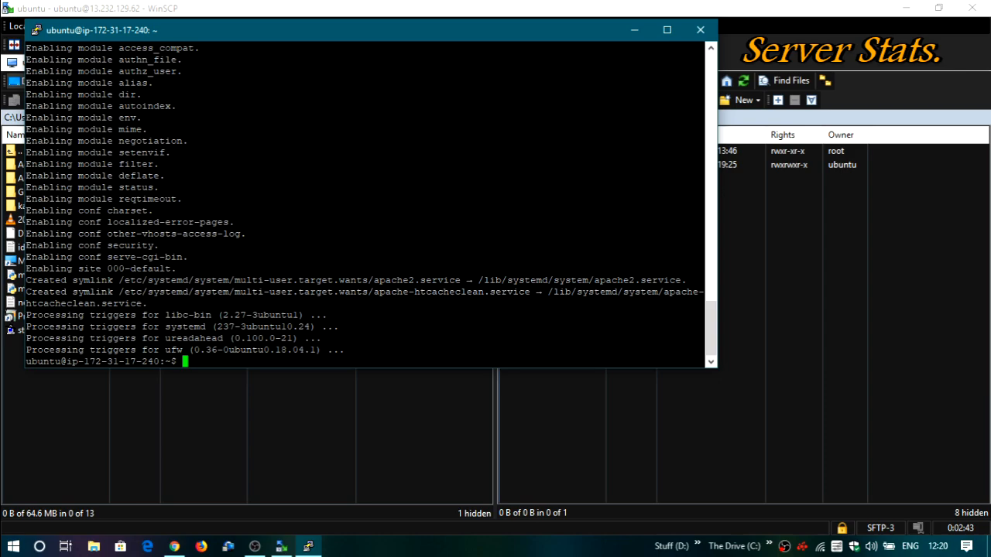
{"action": "scroll", "scroll_direction": "up", "scroll_amount": 3}
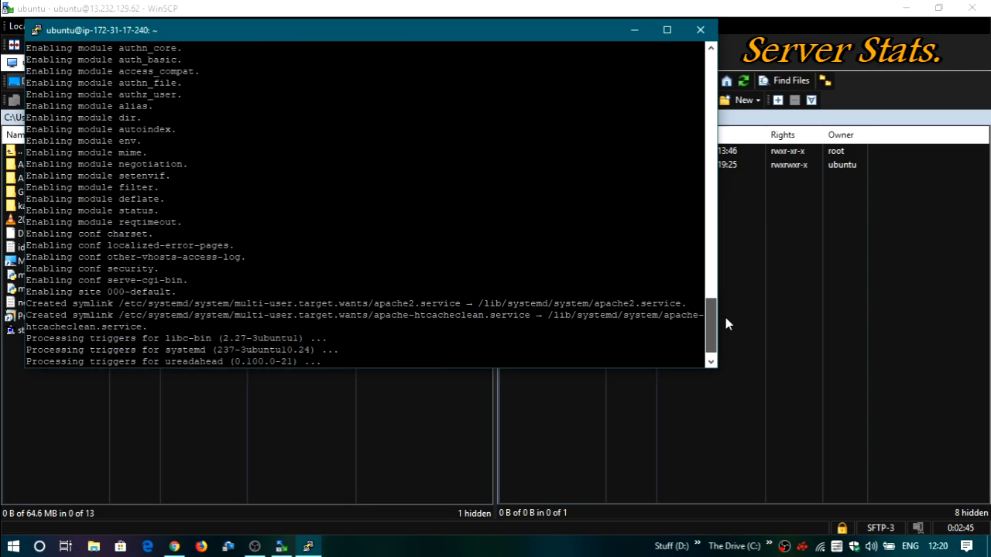
{"action": "scroll", "scroll_direction": "down", "scroll_amount": 3}
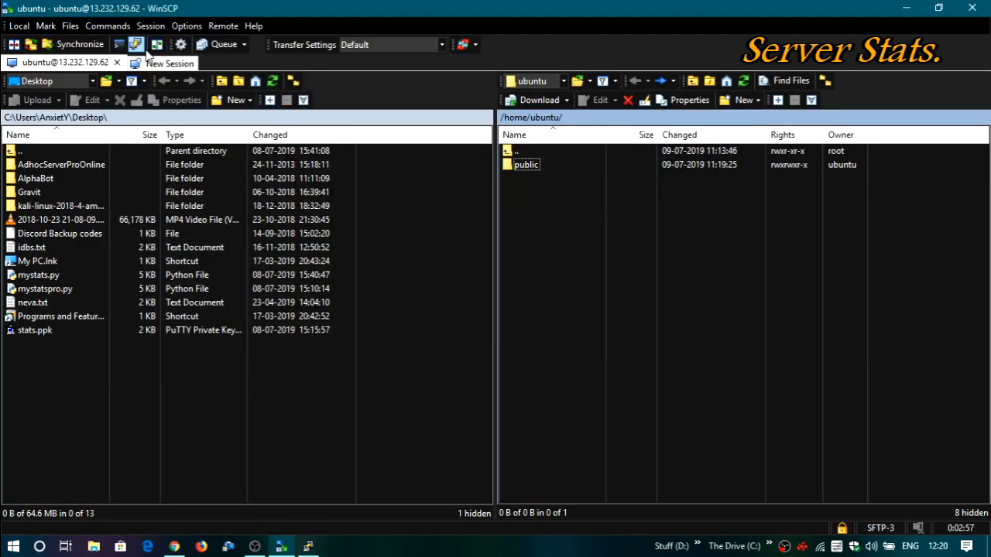
{"action": "mouse_move", "coordinate": [323, 74]}
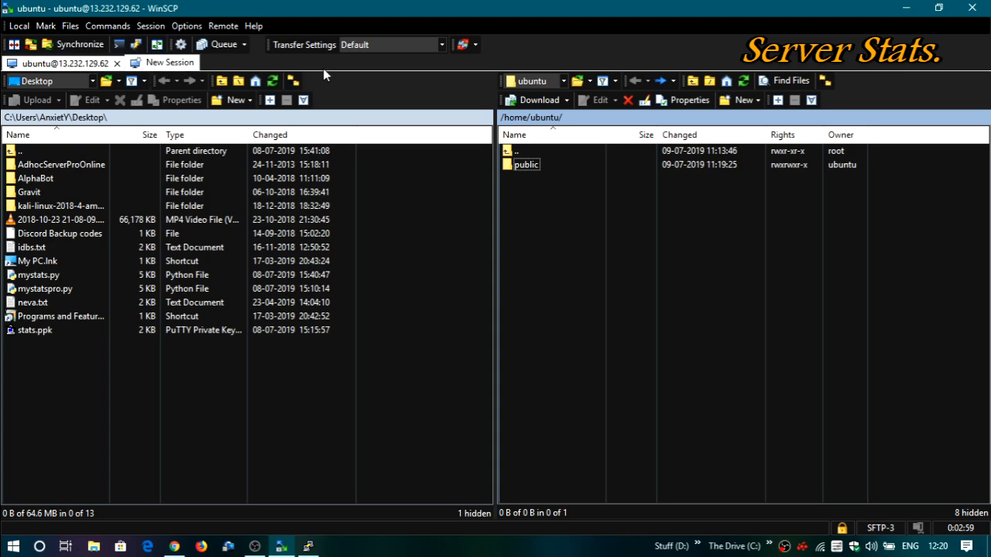
Show the session login details and select the host address 13.127.192.41 to copy
{"action": "left_click", "coordinate": [169, 61]}
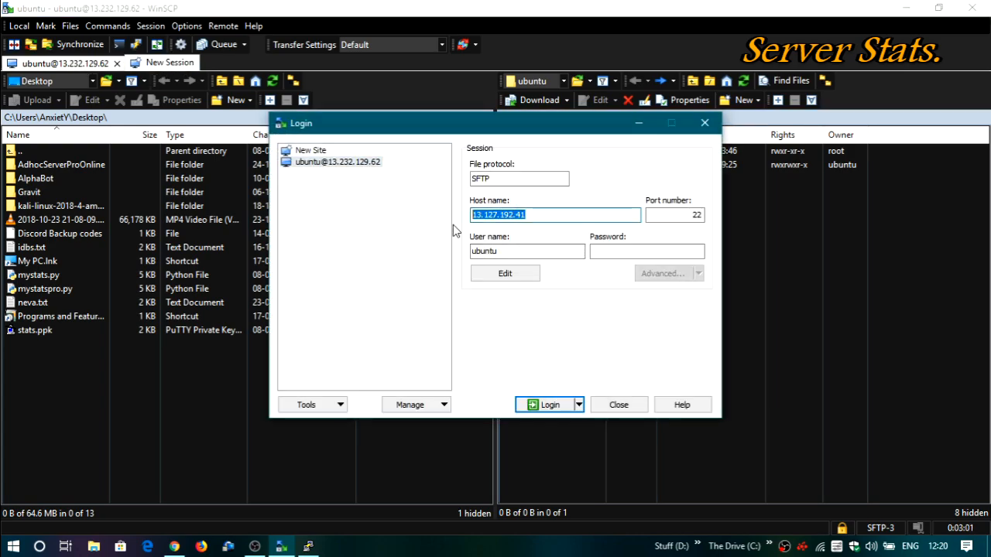
{"action": "left_click", "coordinate": [550, 404]}
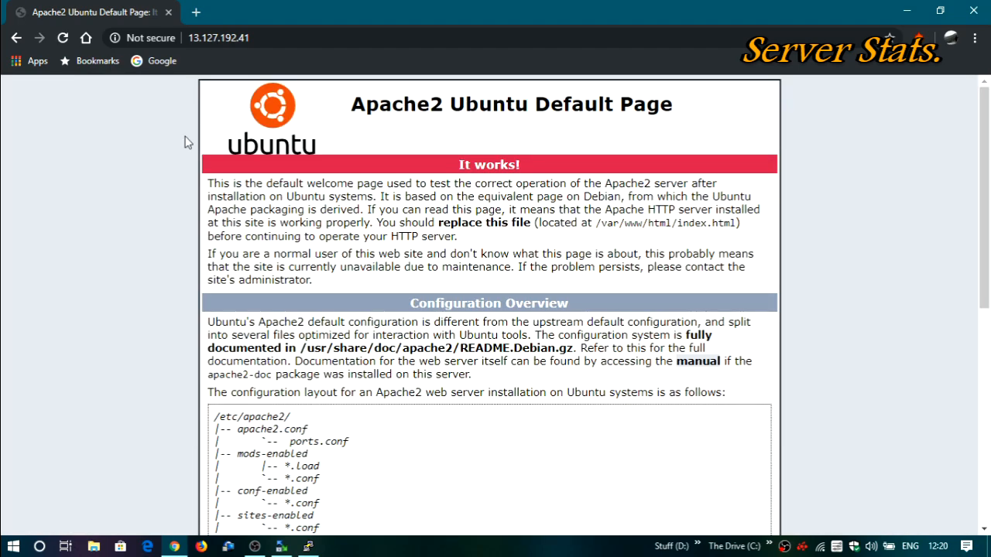
{"action": "mouse_move", "coordinate": [264, 195]}
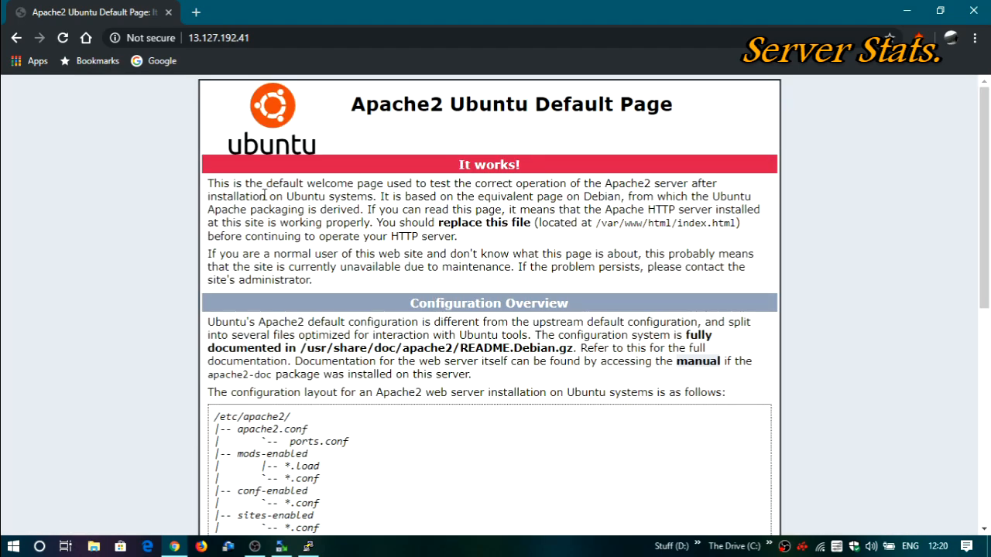
Load 13.127.192.41 in Chrome and confirm the Apache2 Ubuntu Default Page appears
{"action": "left_click_drag", "start_coordinate": [257, 195], "coordinate": [619, 266]}
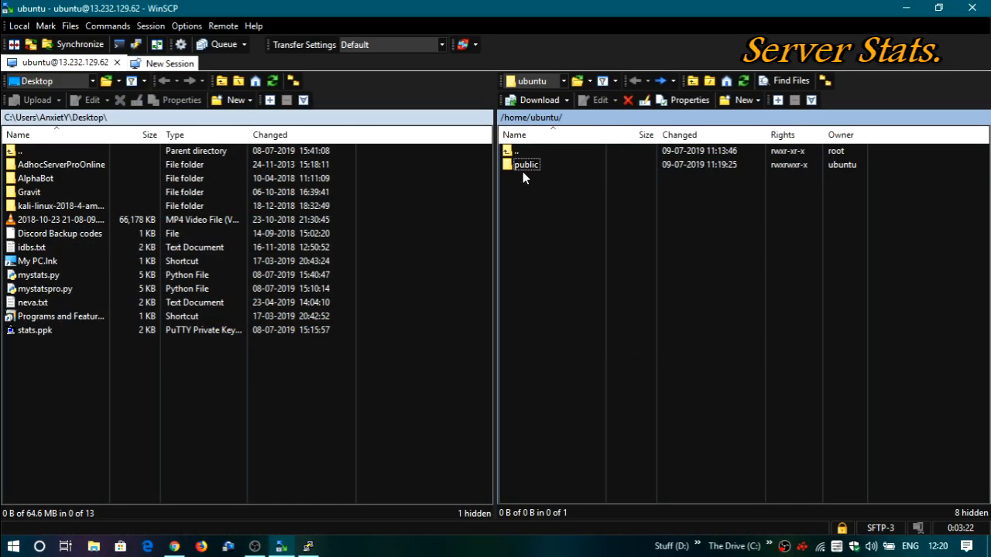
Move the terminal into the ~/public folder
{"action": "double_click", "coordinate": [526, 164]}
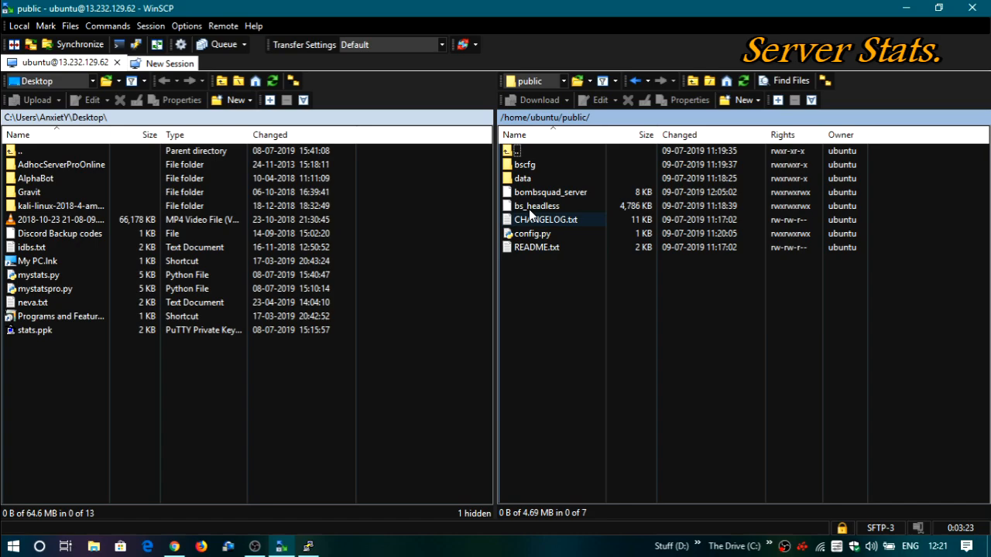
{"action": "right_click", "coordinate": [563, 321]}
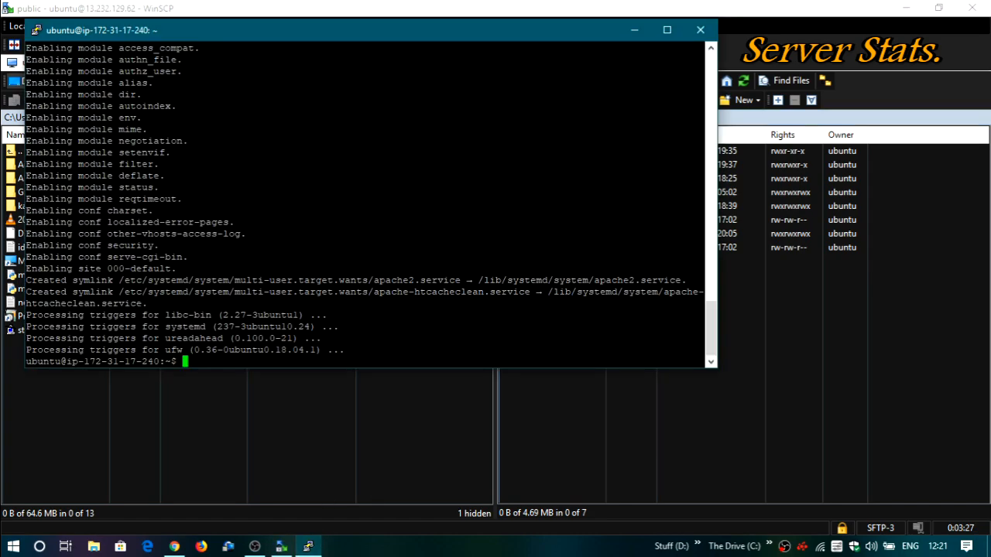
{"action": "type", "text": "cd publci"}
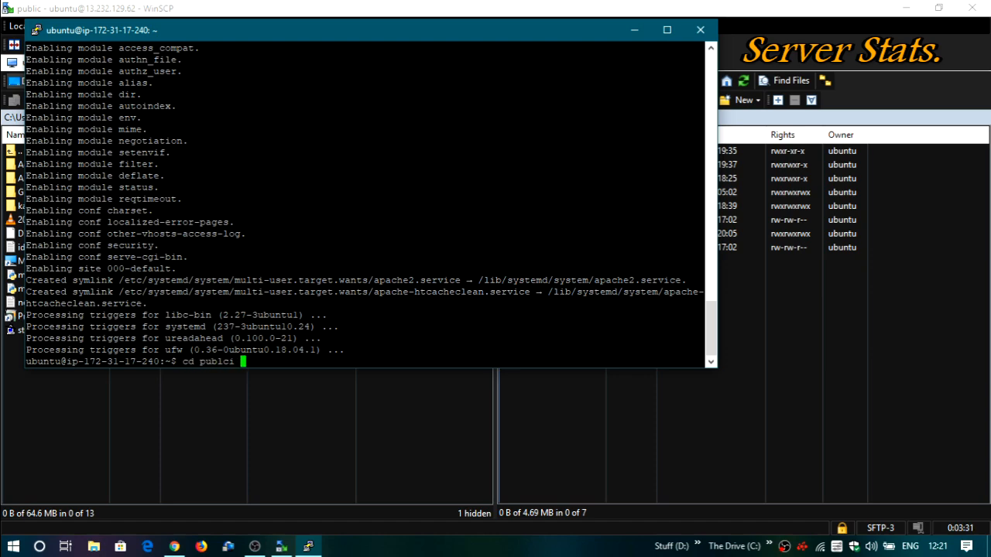
{"action": "key", "text": "Return"}
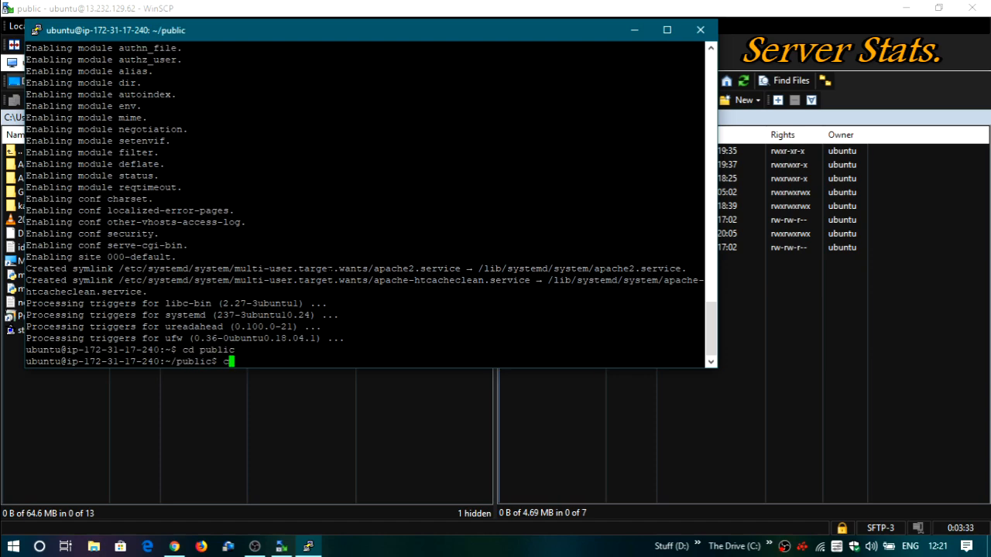
Run chmod 777 on bs_headless, bombsquad_server and config.py, then begin tmux
{"action": "type", "text": "hmod 777 bs_headless"}
{"action": "type", "text": "chmod 77"}
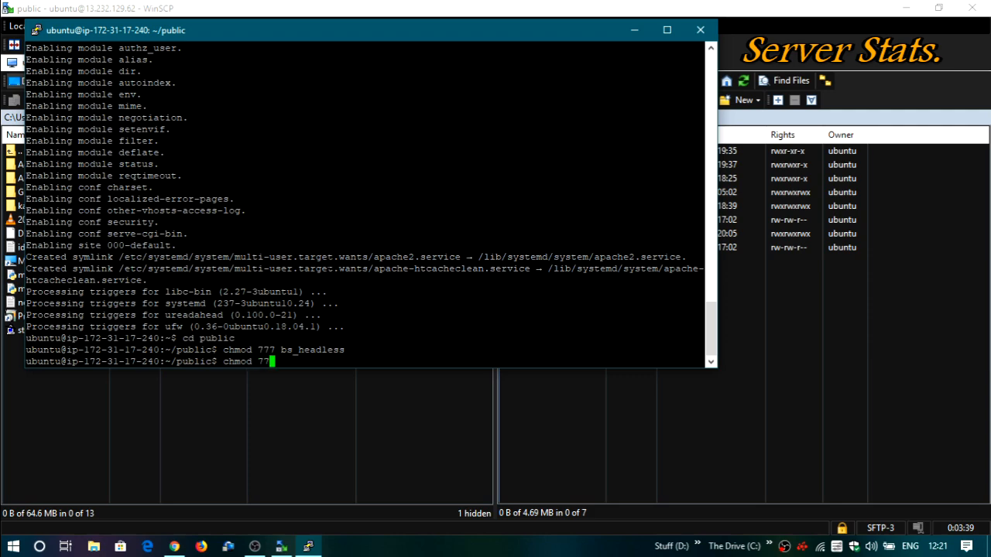
{"action": "type", "text": "bombsquad_"}
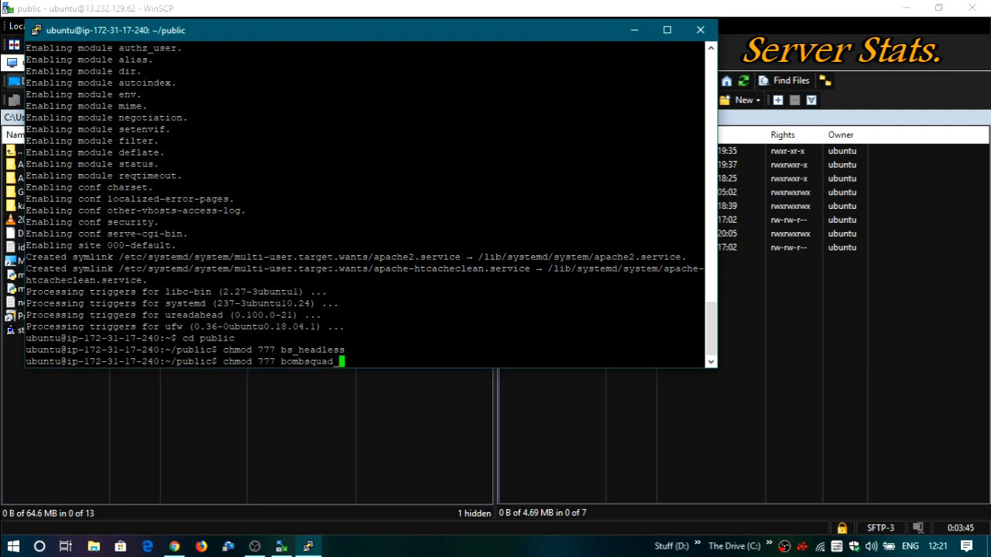
{"action": "key", "text": "Return"}
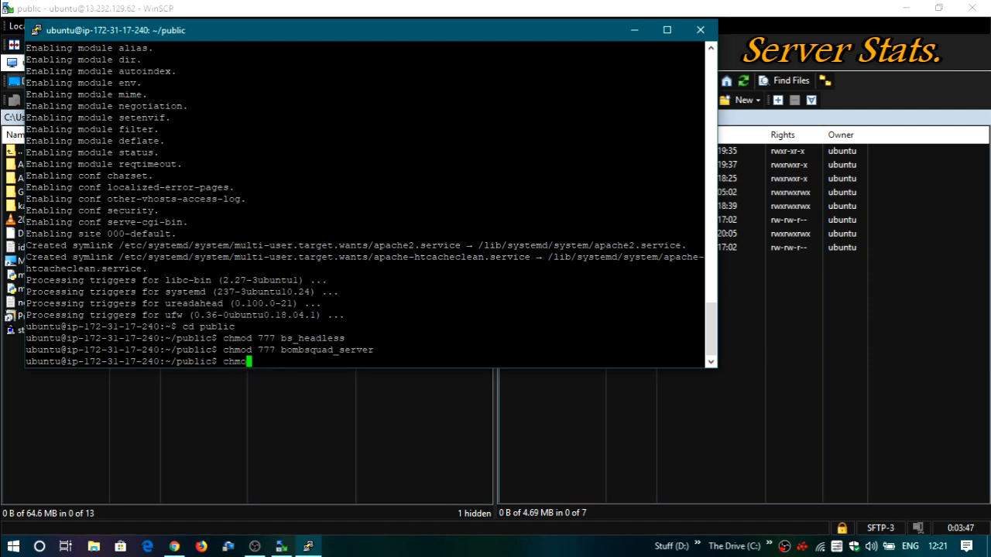
{"action": "type", "text": "777 config.py"}
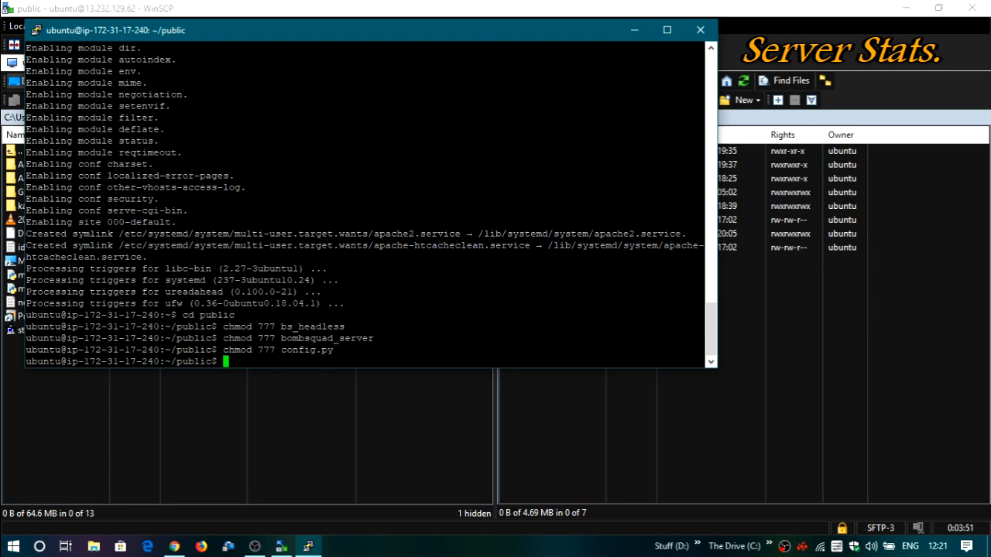
{"action": "type", "text": "tm"}
{"action": "type", "text": "./bom"}
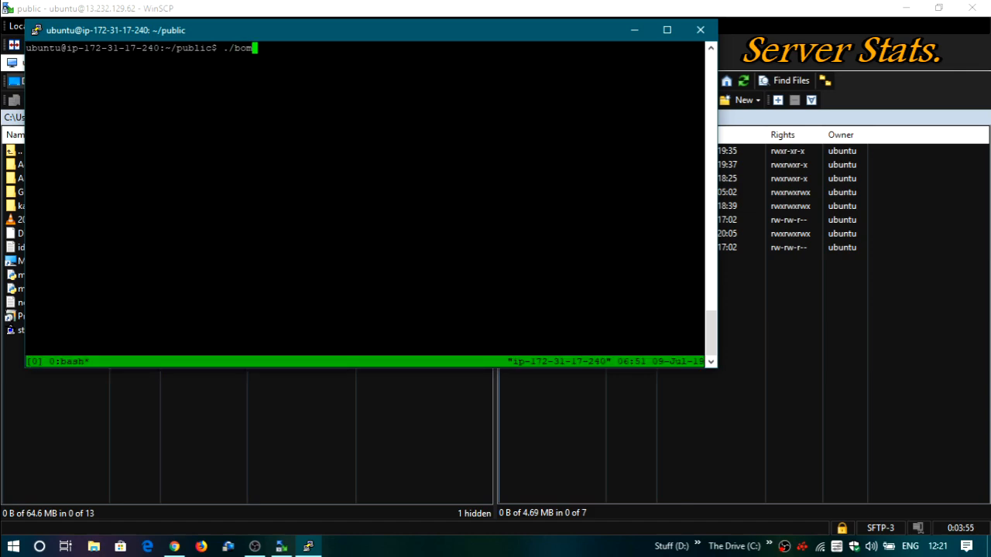
Launch ./bombsquad_server inside tmux; it starts but cannot write /var/www/html/playerstats.json
{"action": "type", "text": "bsquad"}
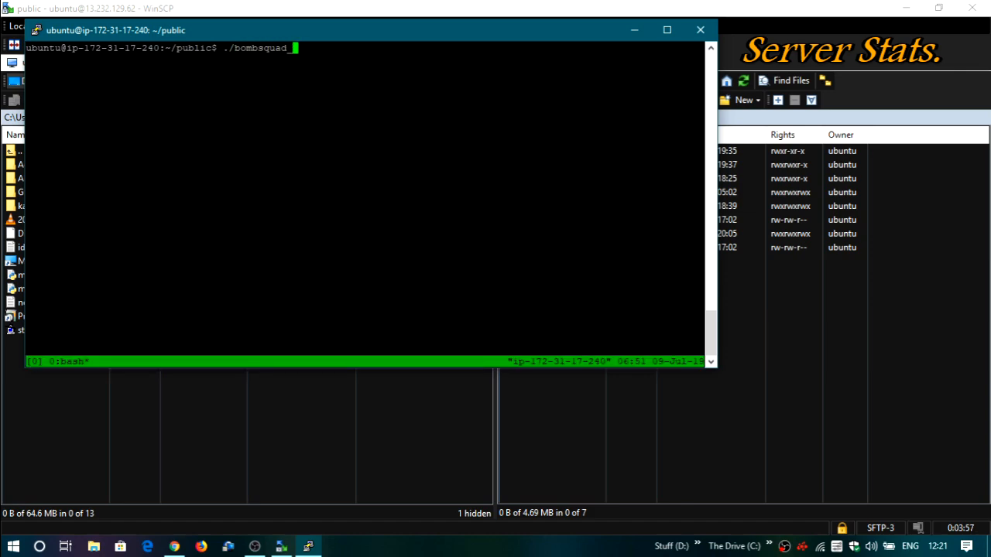
{"action": "type", "text": "server"}
{"action": "key", "text": "Return"}
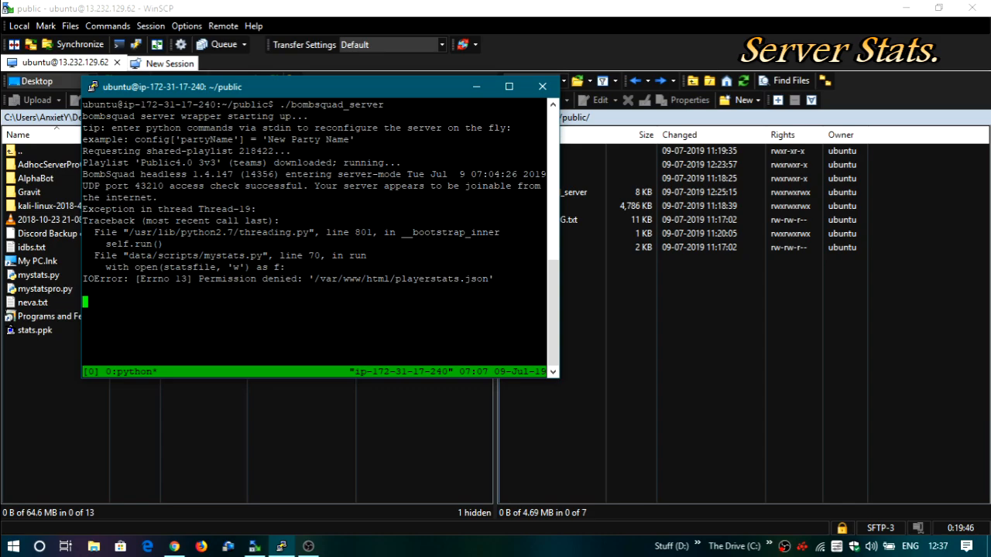
Stop the server with Ctrl+Z and run pkill tmux to end the session
{"action": "key", "text": "ctrl+z"}
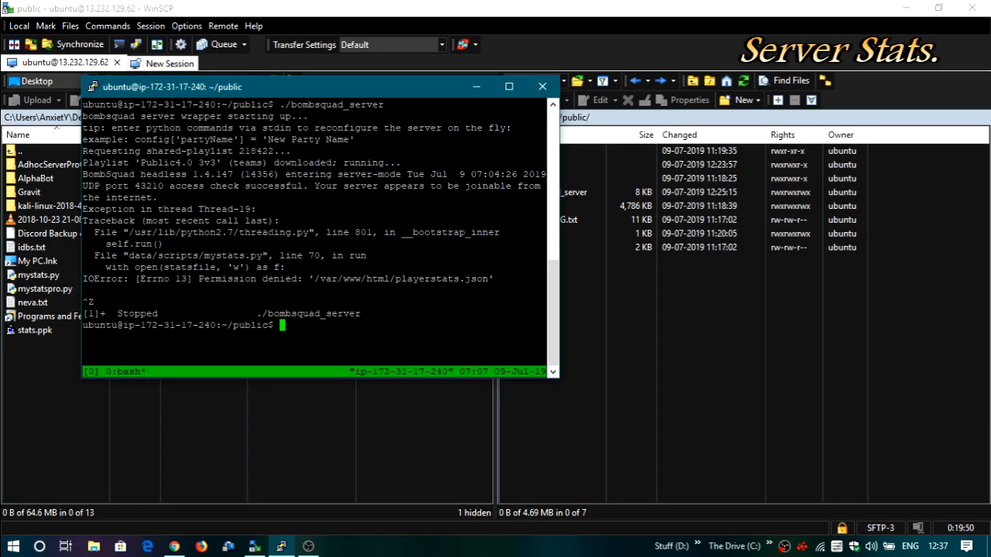
{"action": "type", "text": "p"}
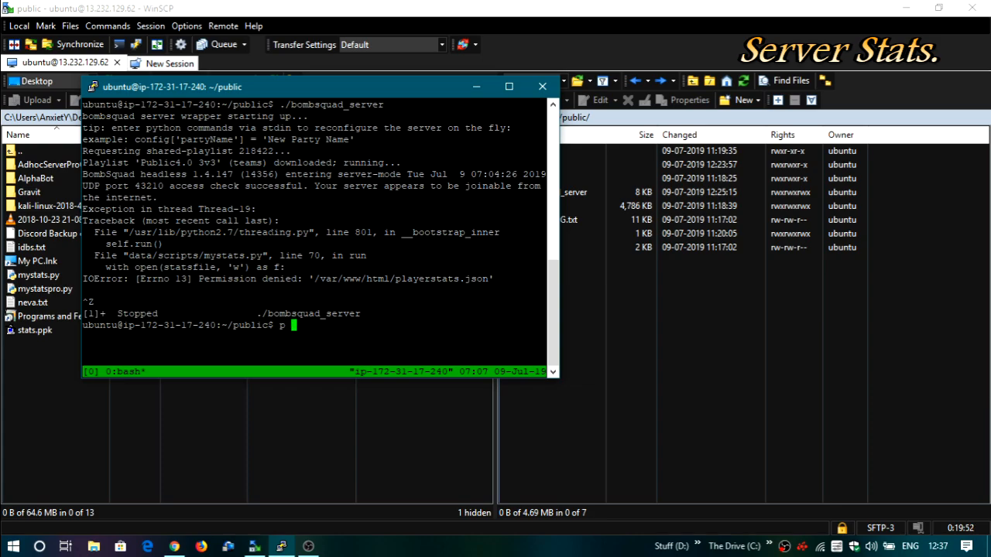
{"action": "type", "text": "kill"}
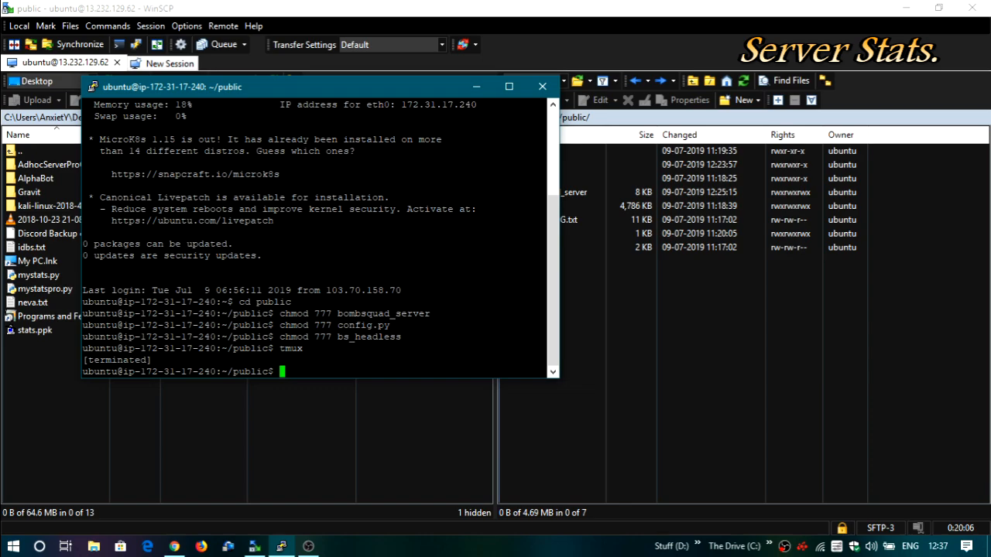
Run sudo chown -R ubuntu /var/www/html/ to give the ubuntu user ownership
{"action": "type", "text": "s"}
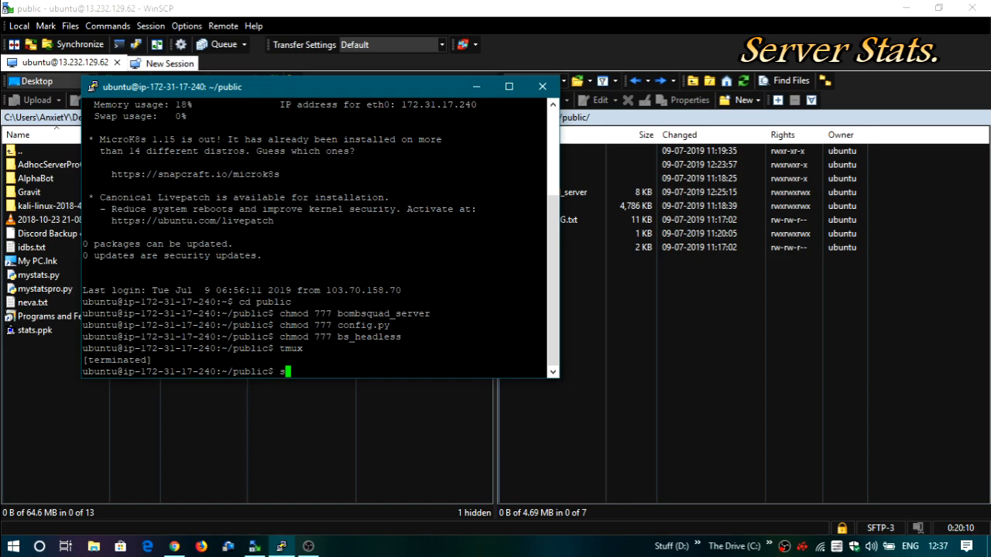
{"action": "type", "text": "udo"}
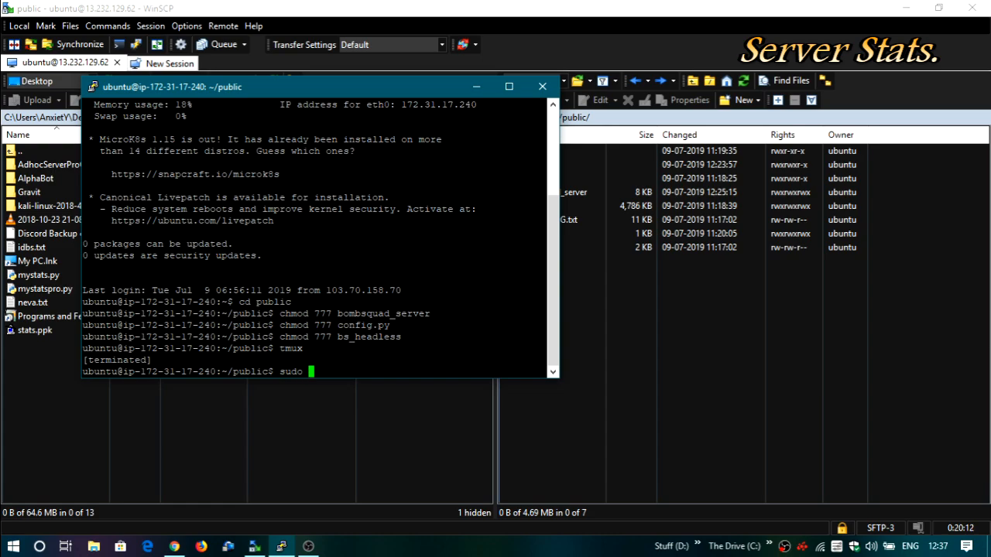
{"action": "type", "text": "chown"}
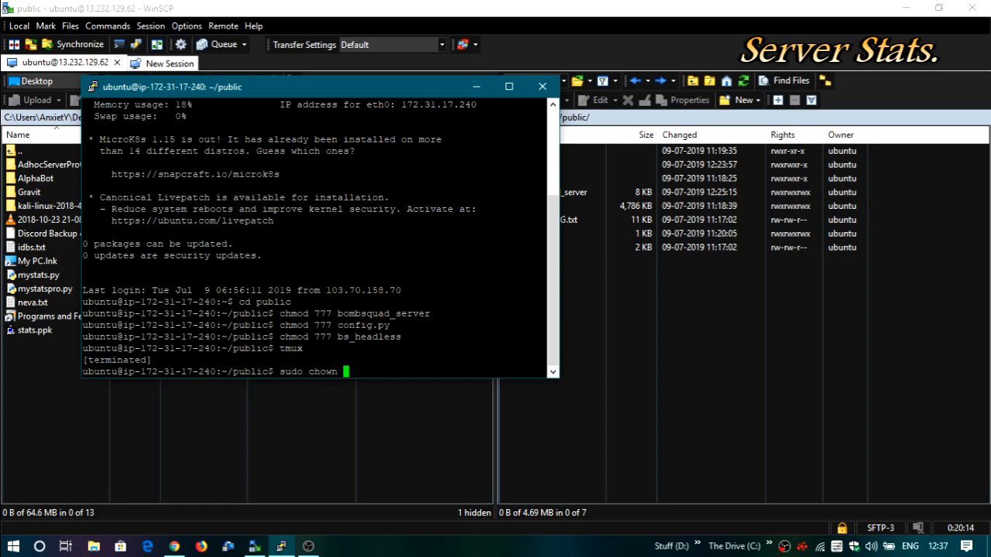
{"action": "type", "text": "-R USERNSM"}
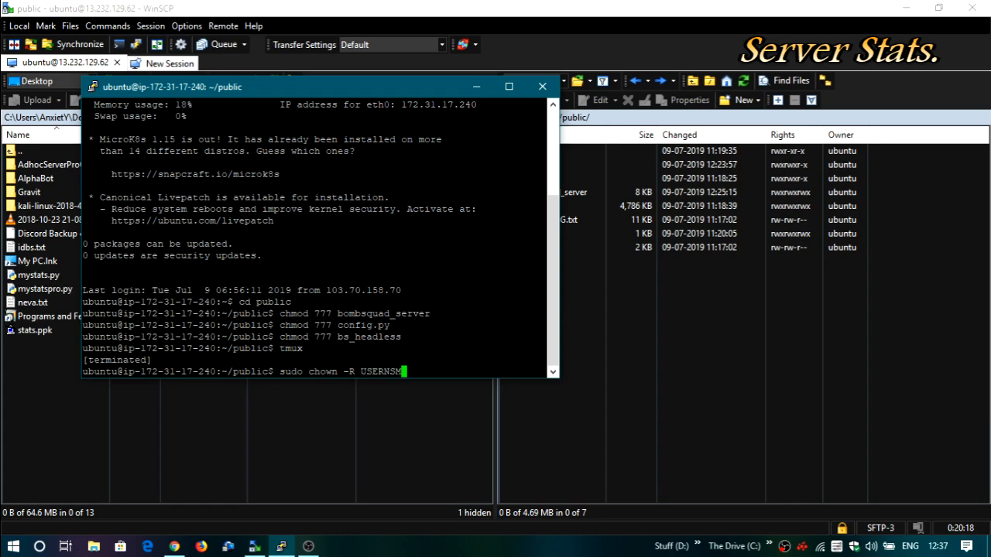
{"action": "type", "text": "E"}
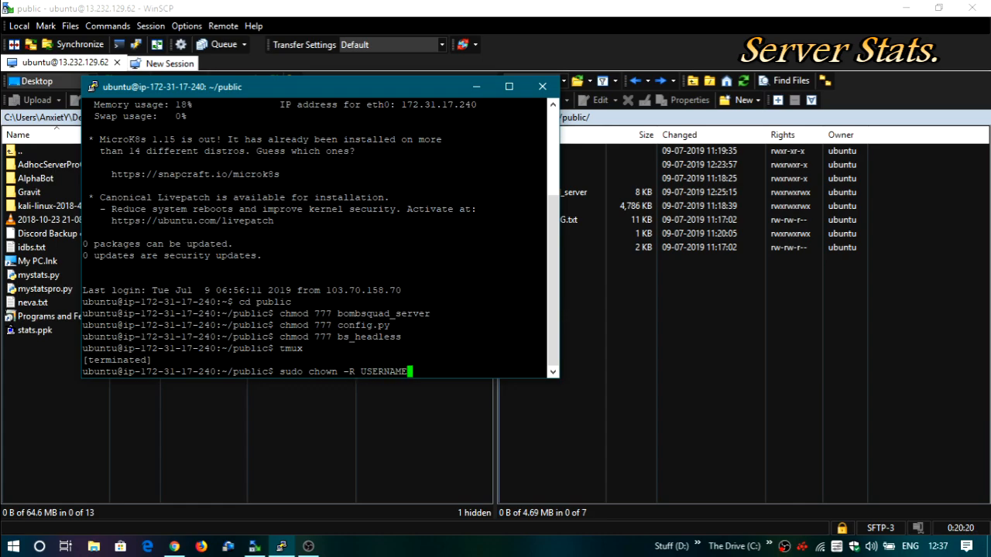
{"action": "left_click", "coordinate": [541, 86]}
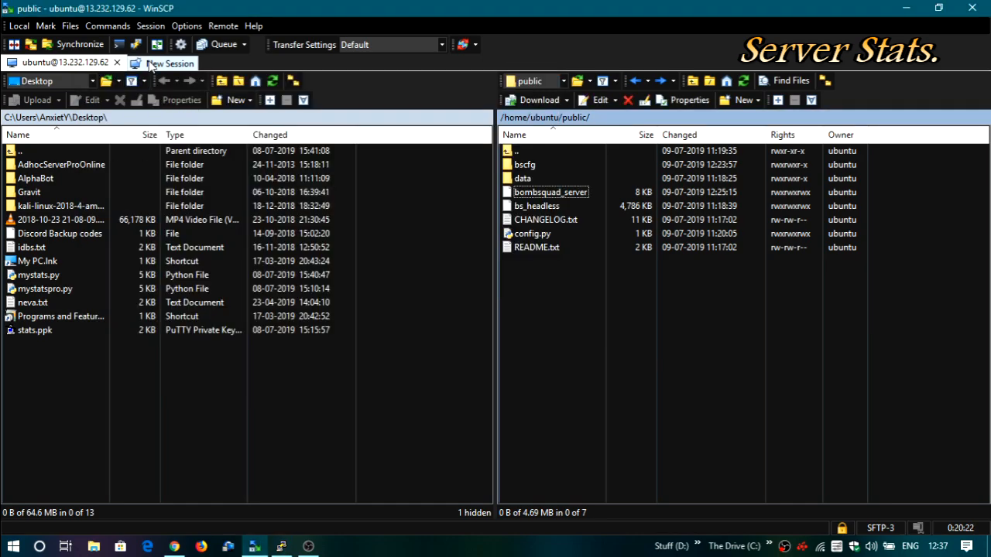
{"action": "left_click", "coordinate": [170, 61]}
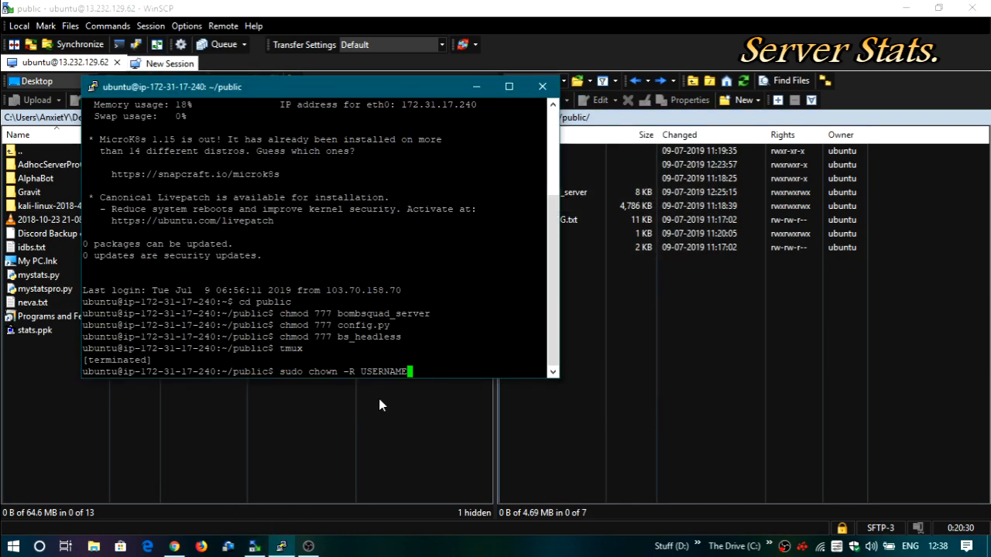
{"action": "key", "text": "Backspace"}
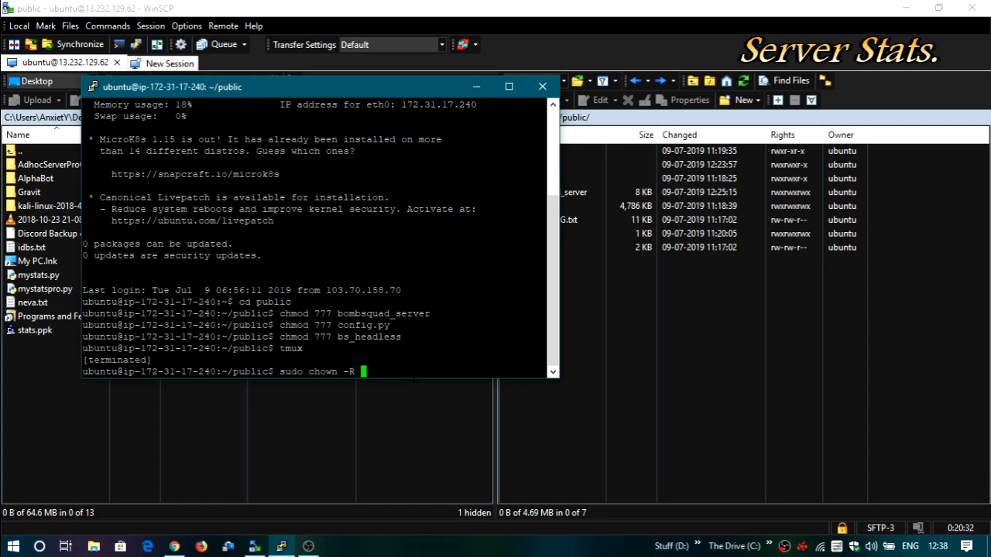
{"action": "type", "text": "ubuntu"}
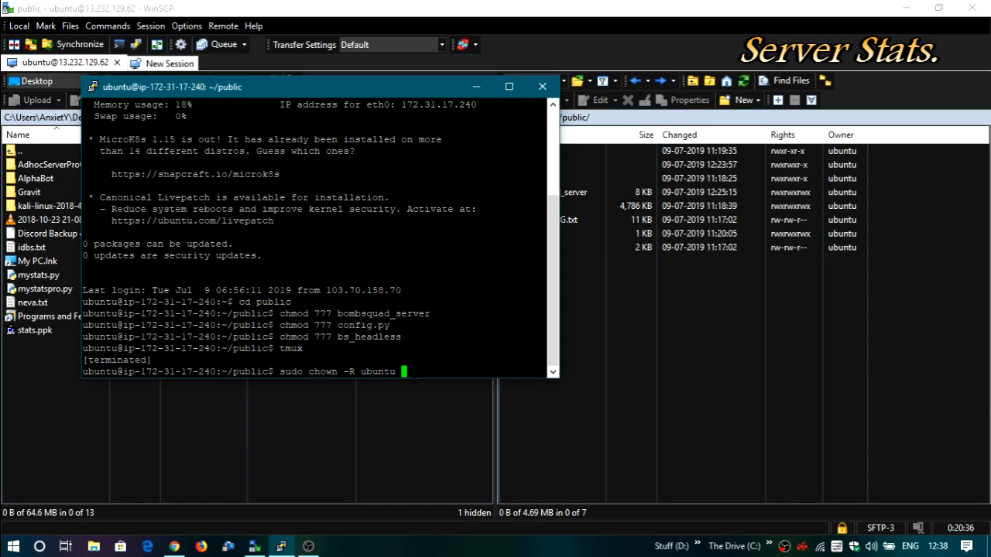
{"action": "type", "text": "/v"}
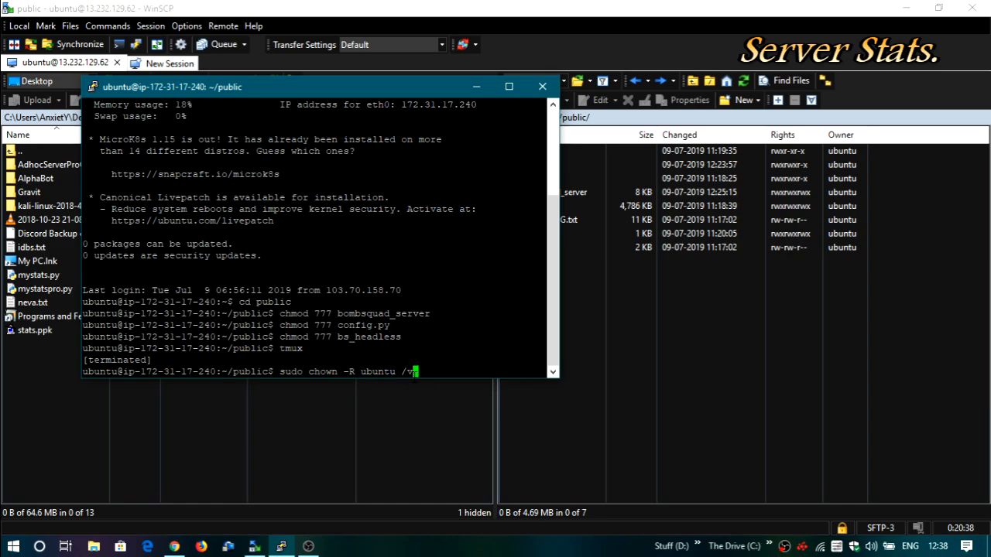
{"action": "type", "text": "ar/www/htm"}
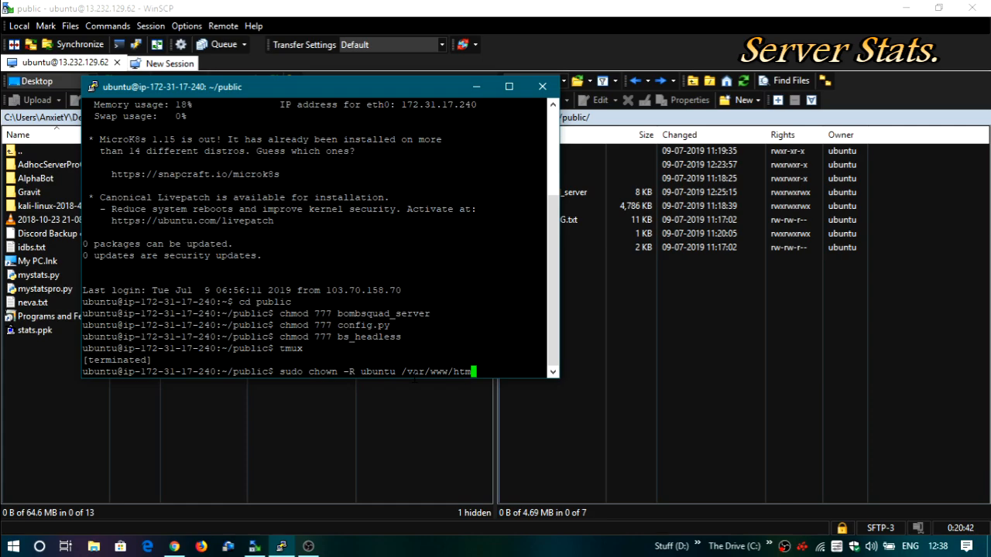
{"action": "key", "text": "Return"}
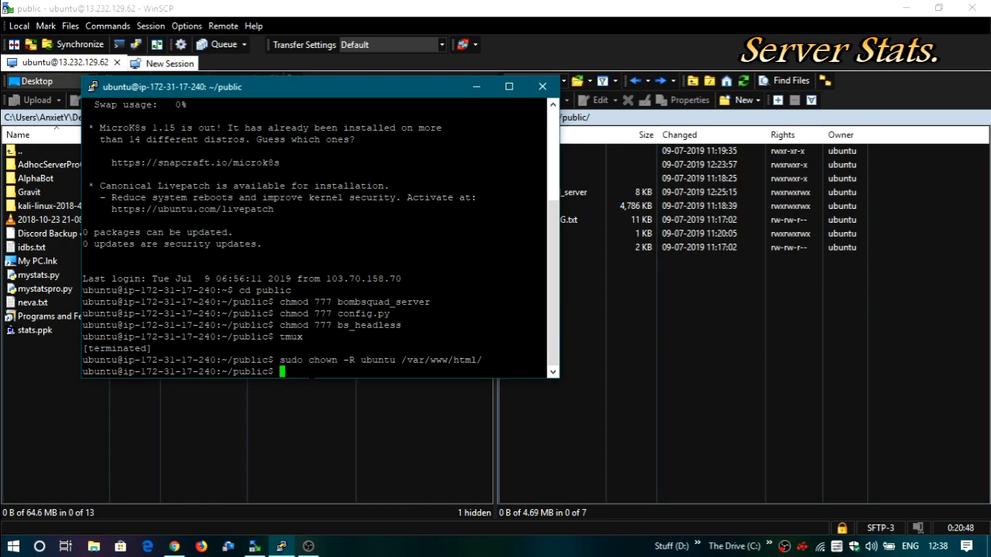
Retry cd public, then start a fresh terminal session on the server
{"action": "type", "text": "cd"}
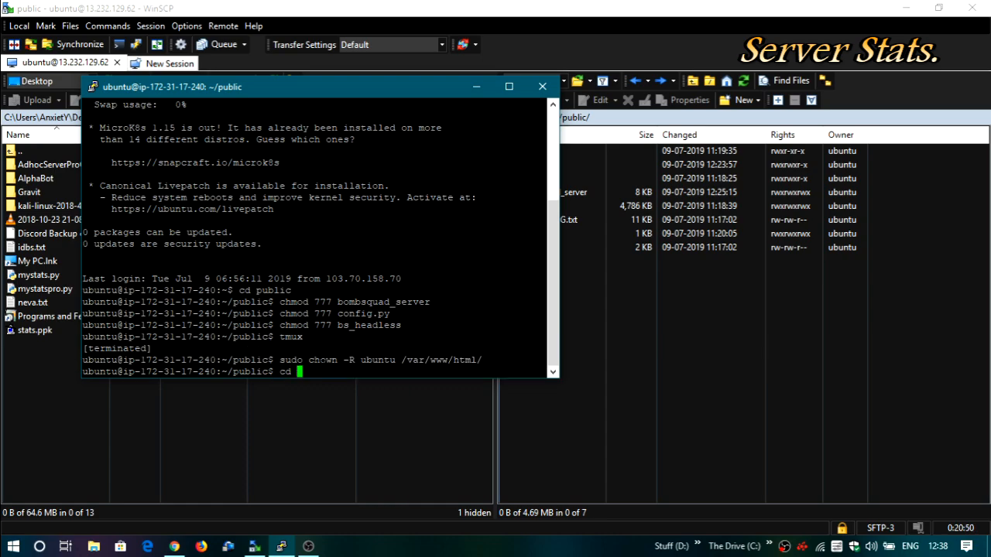
{"action": "type", "text": "public"}
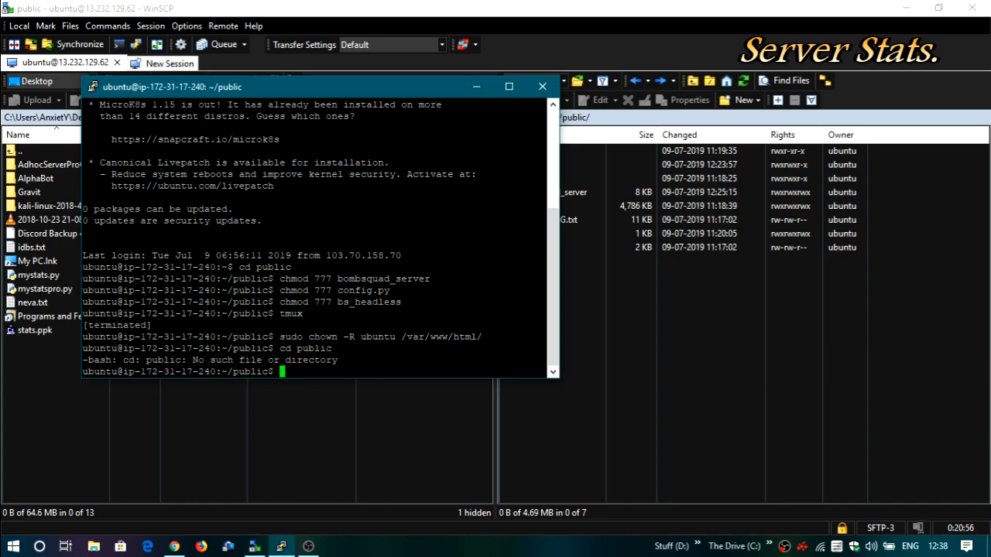
{"action": "key", "text": "Return"}
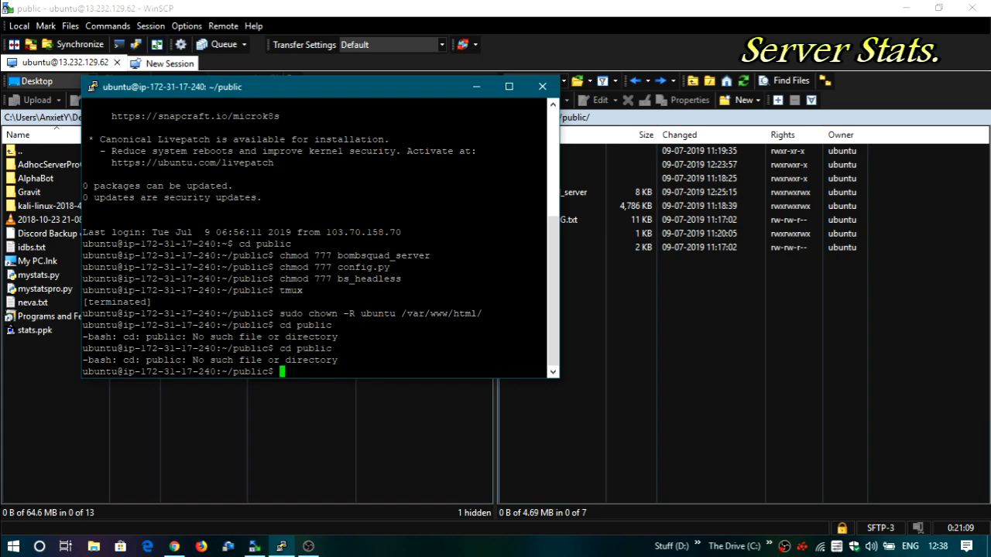
{"action": "left_click", "coordinate": [542, 87]}
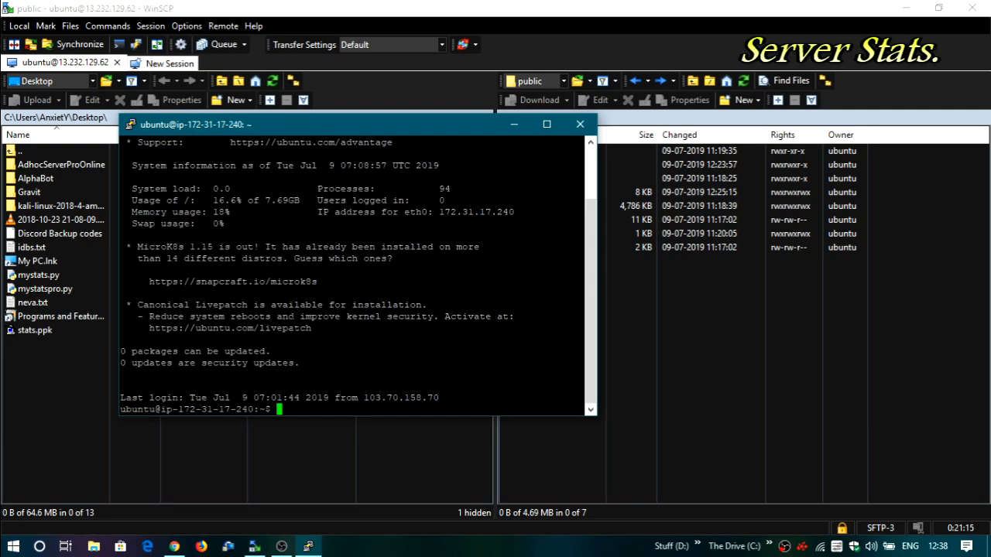
From the public folder, chmod 777 bs_headless, bombsquad_server and config.py, then start tmux
{"action": "type", "text": "cd public"}
{"action": "type", "text": "chmod"}
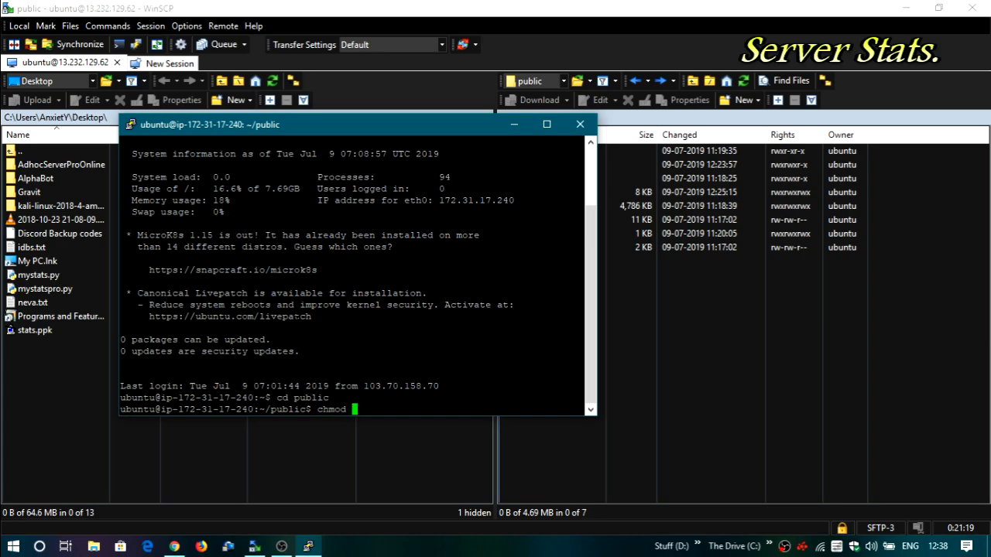
{"action": "type", "text": "777 bs_headl"}
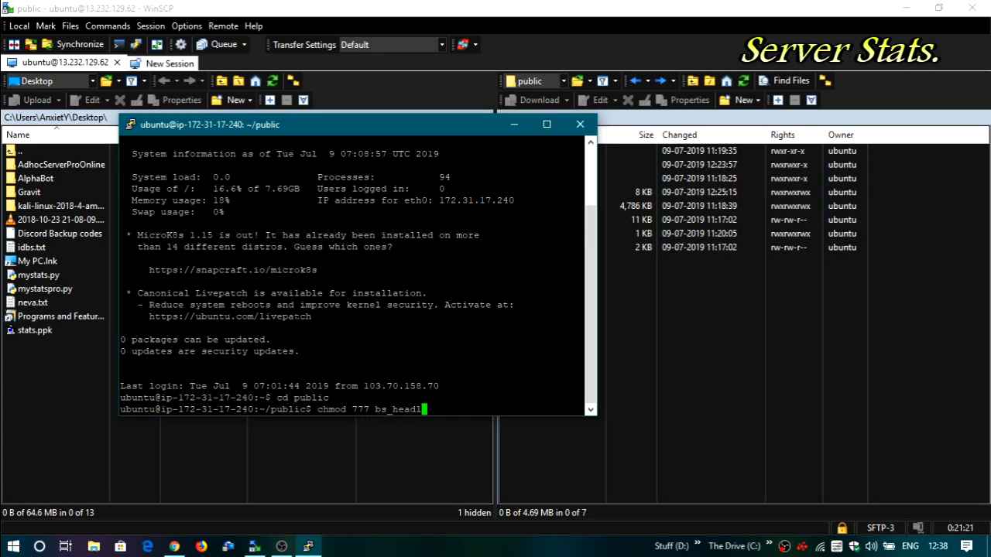
{"action": "key", "text": "Return"}
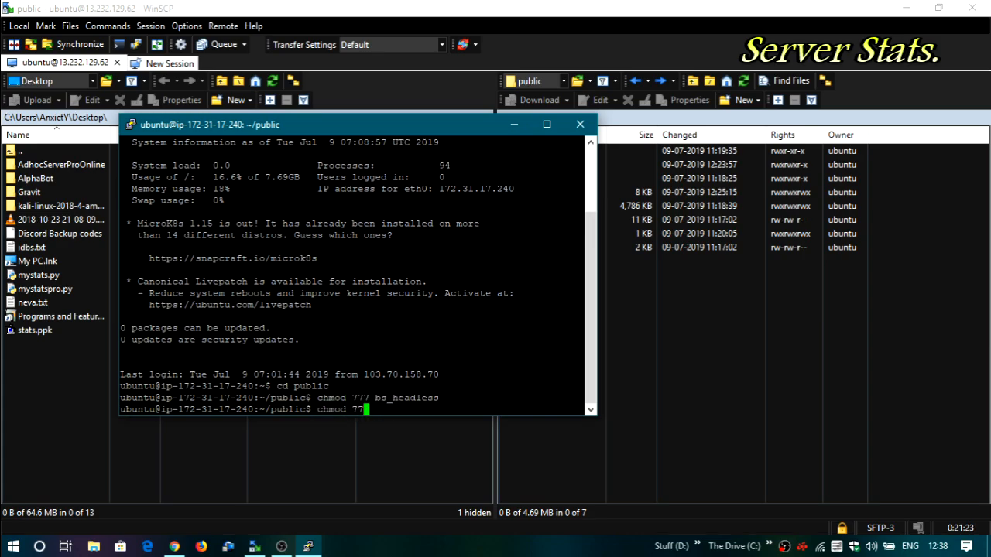
{"action": "type", "text": "bombsquad"}
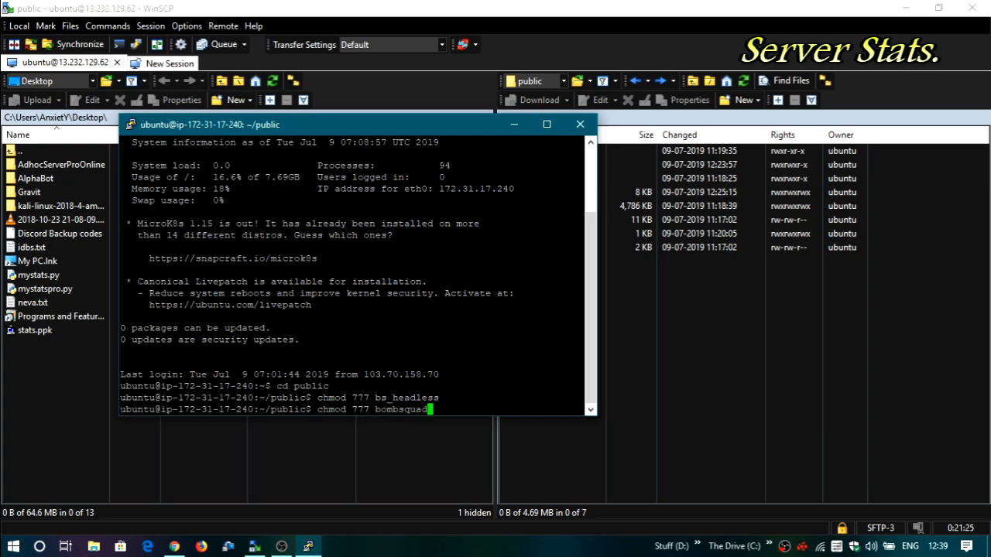
{"action": "key", "text": "Return"}
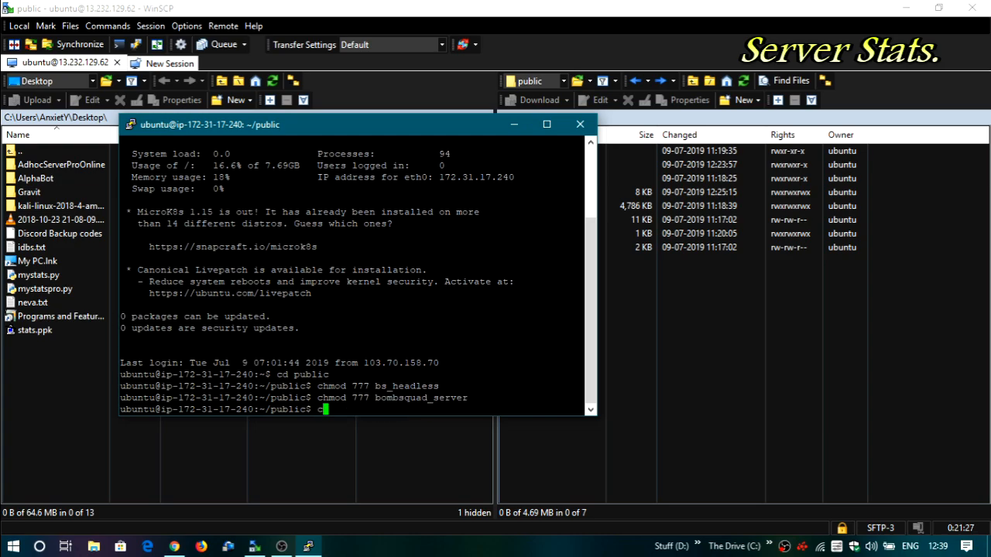
{"action": "type", "text": "chmod 777 config.py"}
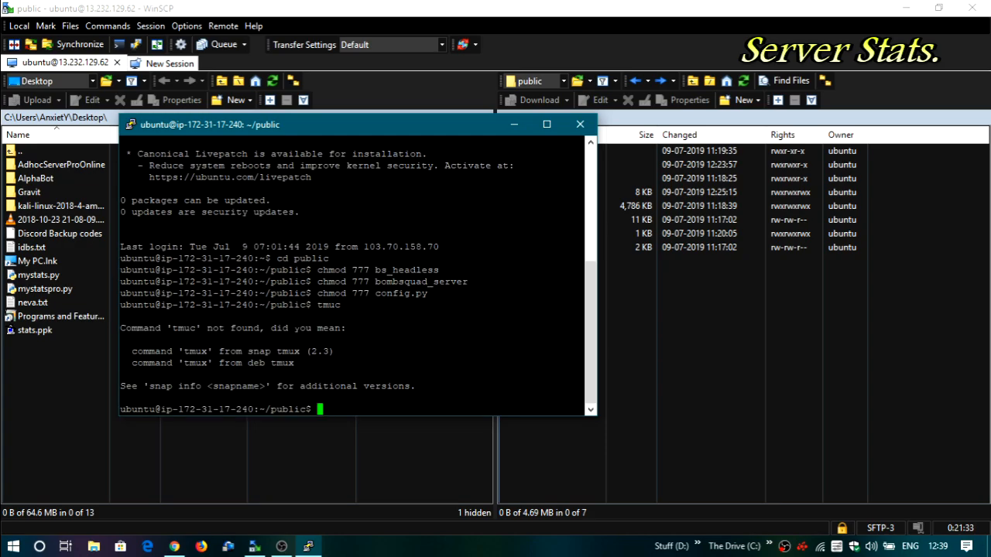
{"action": "type", "text": "tmu"}
{"action": "type", "text": "./bomb"}
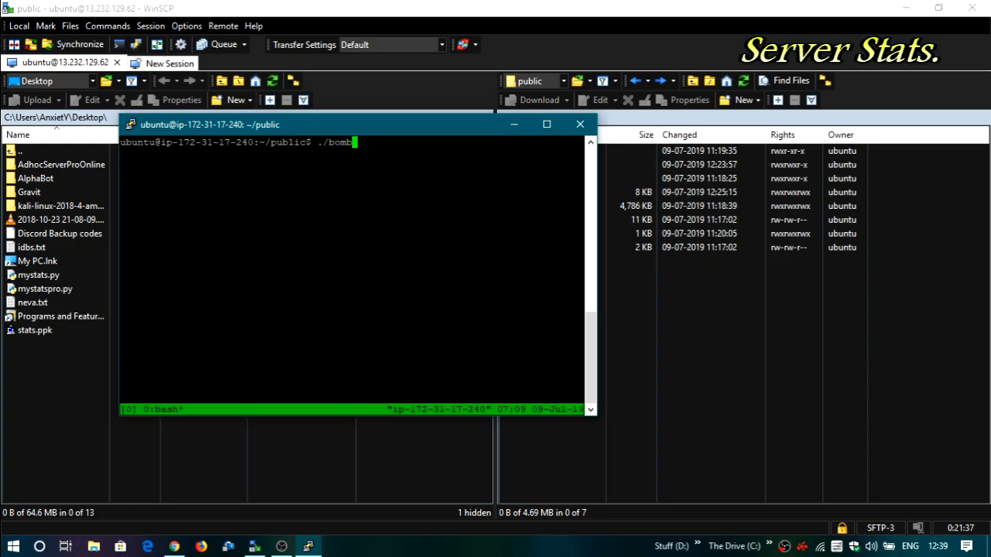
Launch ./bombsquad_server inside the tmux session
{"action": "type", "text": "sqad"}
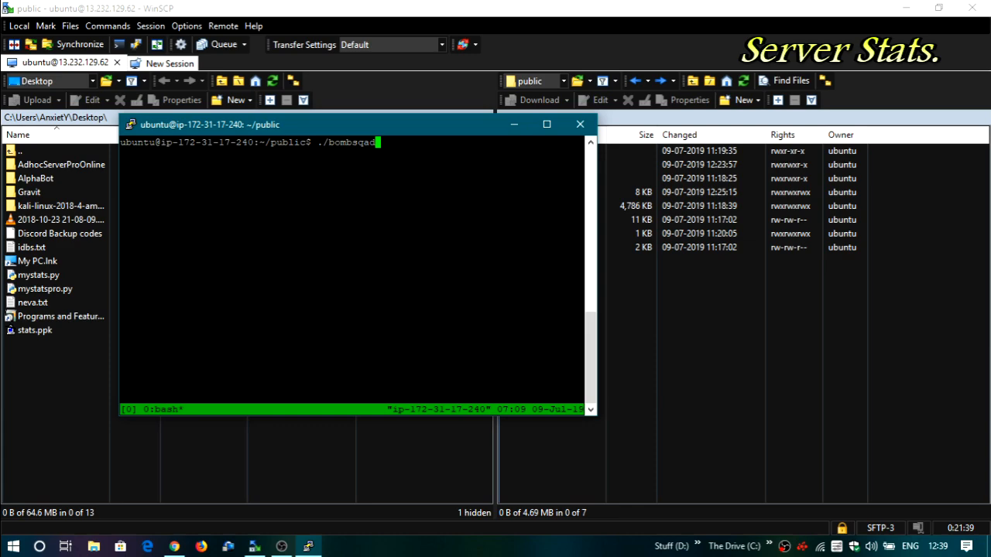
{"action": "key", "text": "BackSpace"}
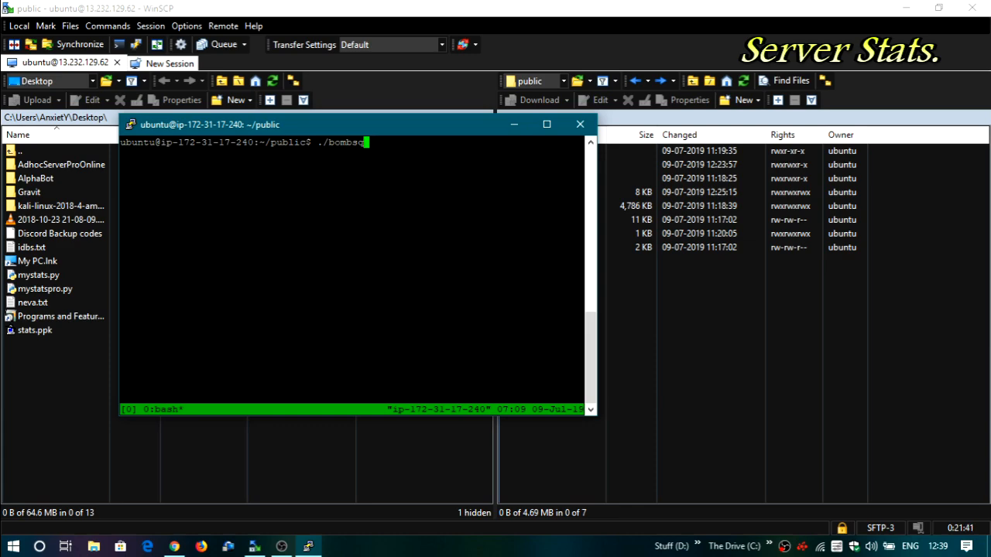
{"action": "type", "text": "uad"}
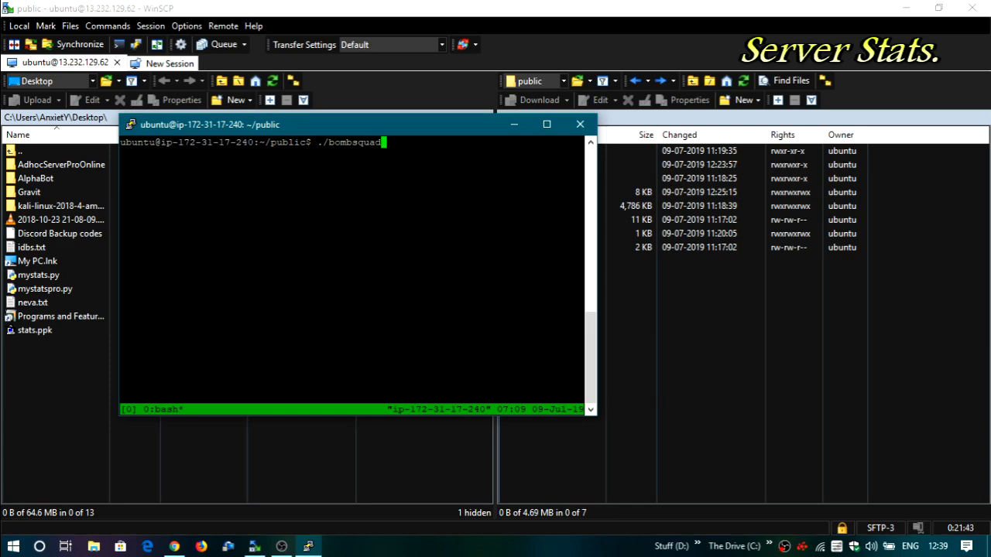
{"action": "type", "text": "_server"}
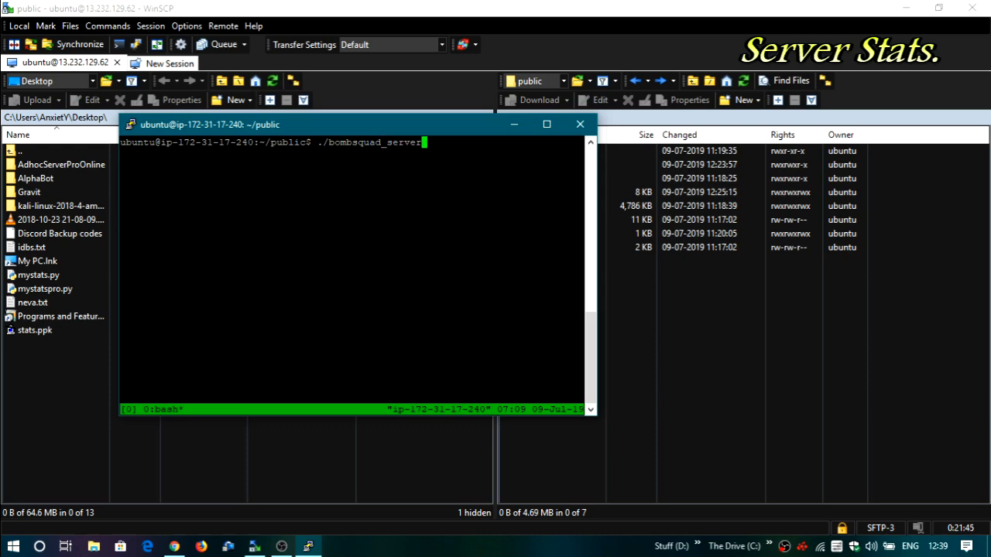
{"action": "key", "text": "Return"}
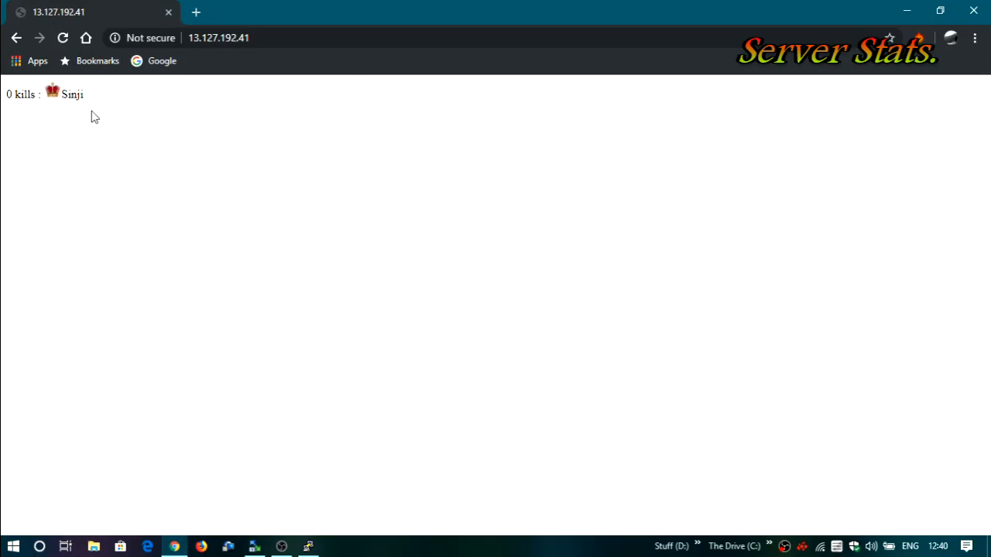
Load the stats page at 13.127.192.41 showing Smjs with 0 kills
{"action": "double_click", "coordinate": [71, 94]}
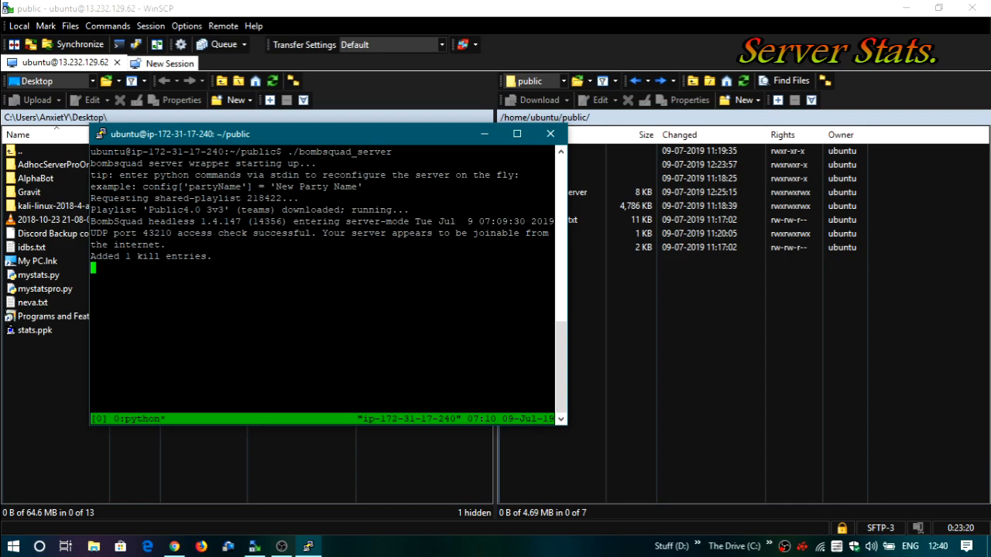
{"action": "mouse_move", "coordinate": [551, 133]}
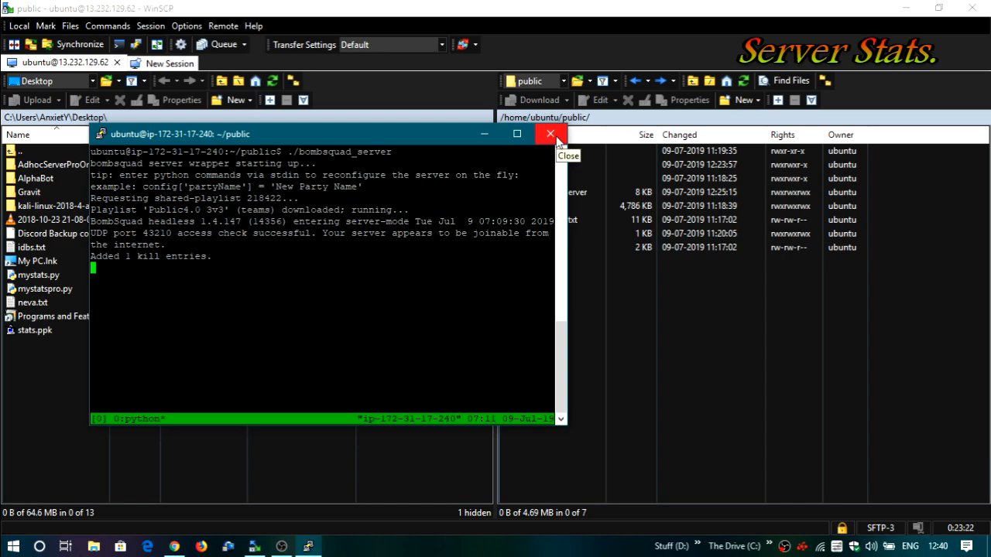
Close the PuTTY terminal to return to the WinSCP public folder listing
{"action": "left_click", "coordinate": [551, 133]}
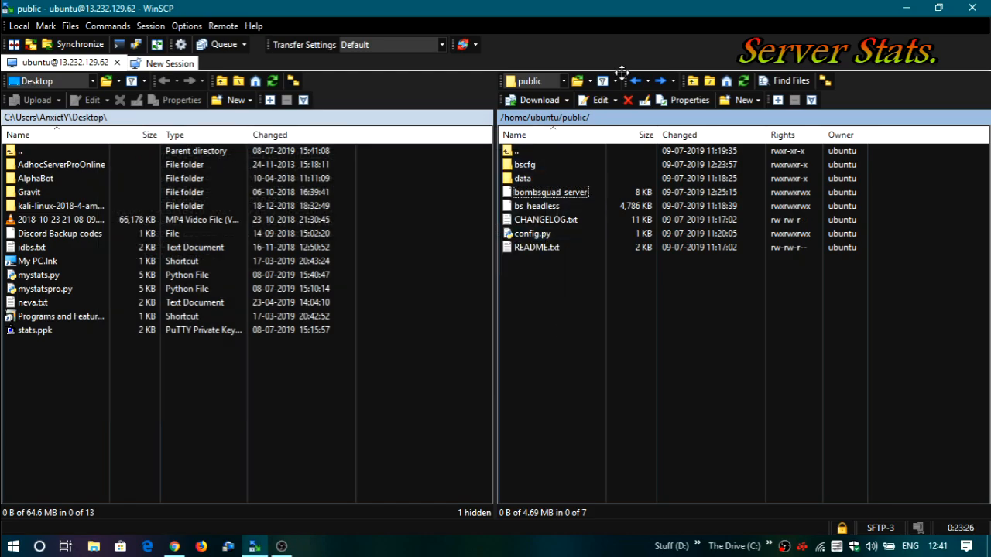
{"action": "mouse_move", "coordinate": [634, 80]}
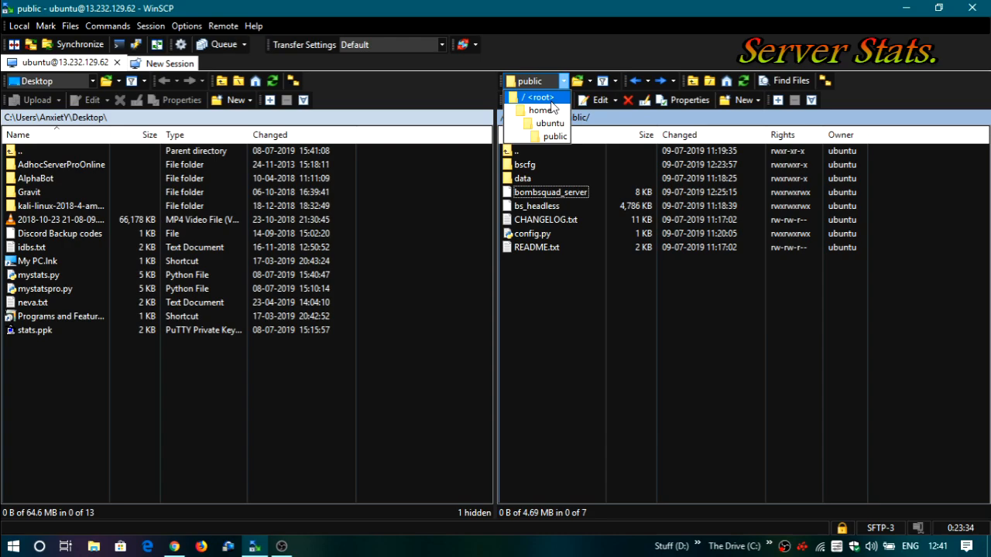
Navigate the remote pane from root through var and www to /var/www/html
{"action": "left_click", "coordinate": [536, 96]}
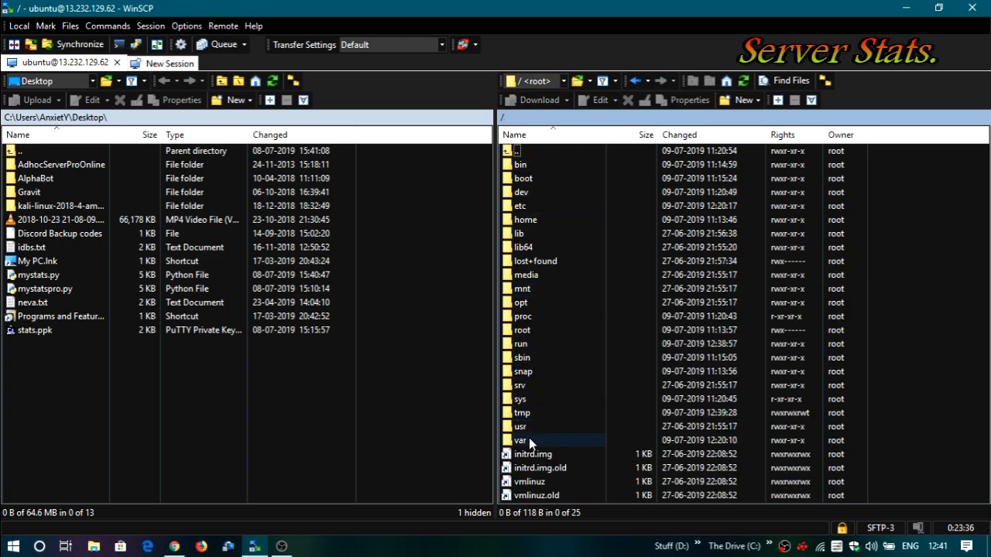
{"action": "double_click", "coordinate": [520, 440]}
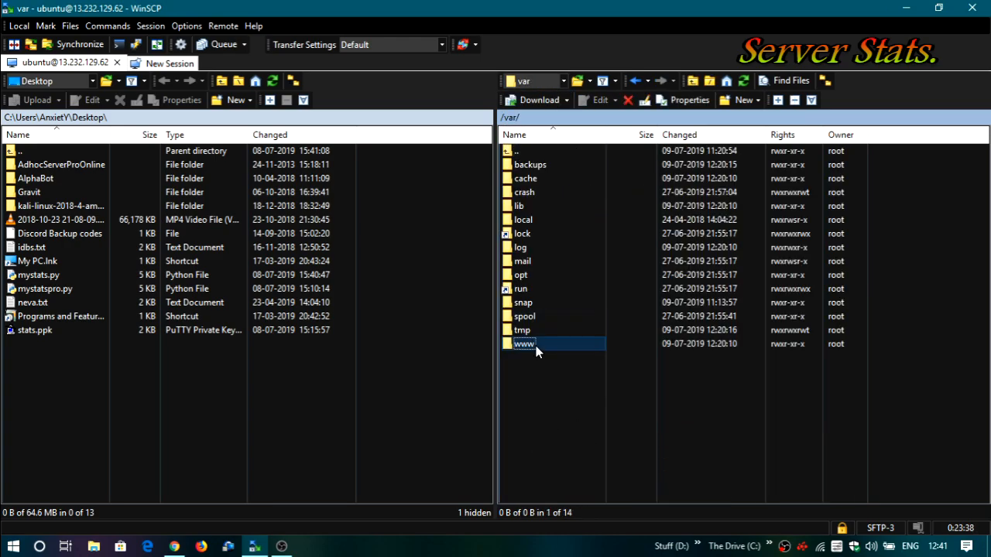
{"action": "double_click", "coordinate": [523, 343]}
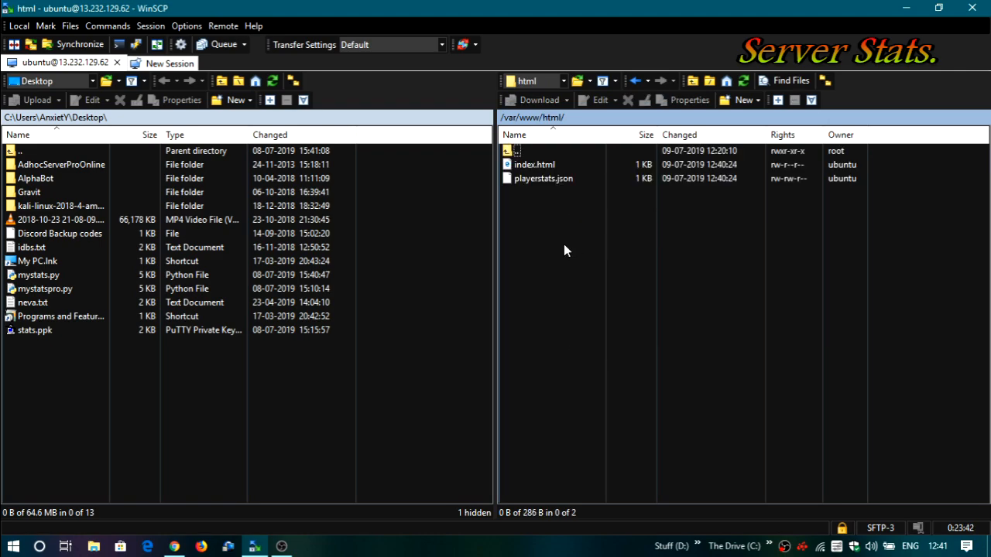
{"action": "right_click", "coordinate": [543, 178]}
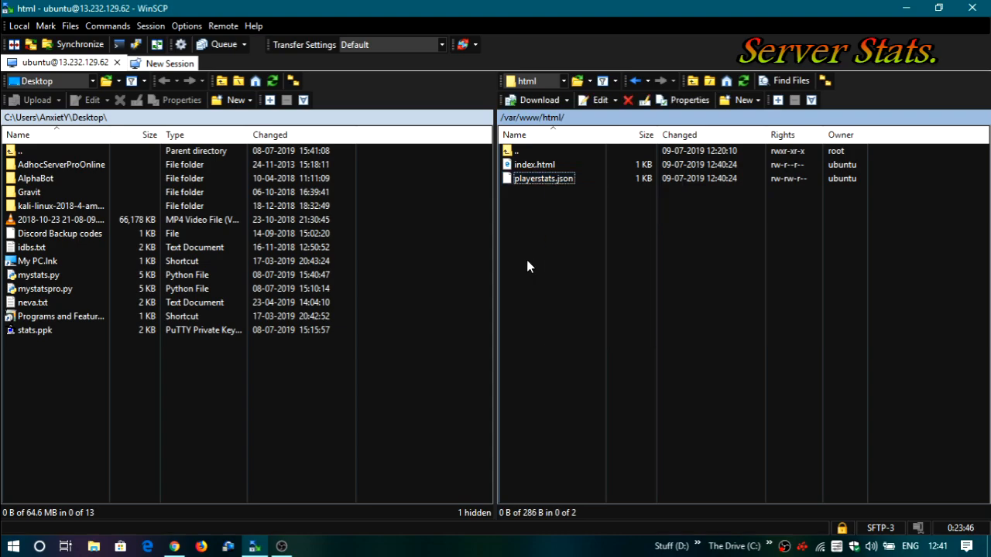
{"action": "mouse_move", "coordinate": [297, 391]}
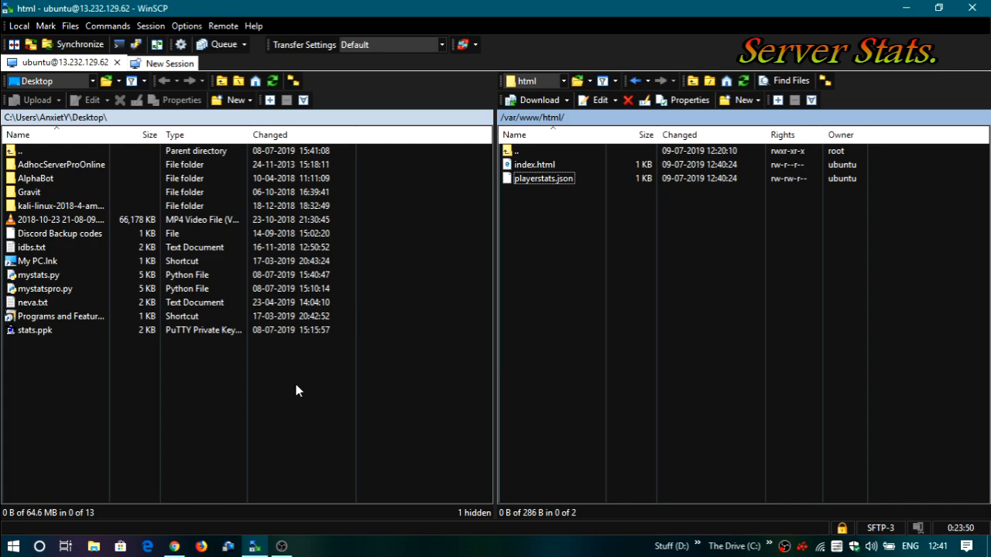
Switch to Chrome and reload the stats page listing Smjs with 0 kills
{"action": "left_click", "coordinate": [174, 547]}
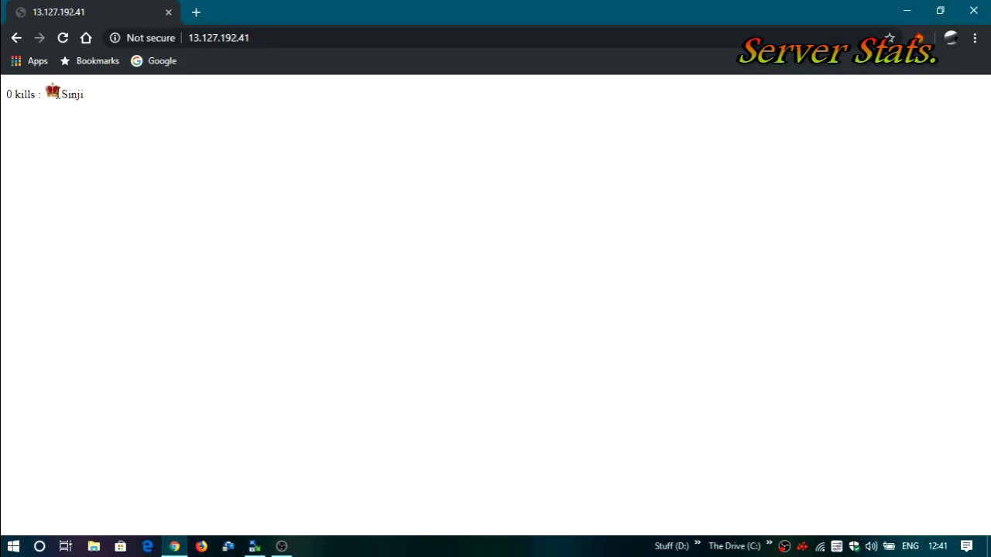
{"action": "double_click", "coordinate": [71, 95]}
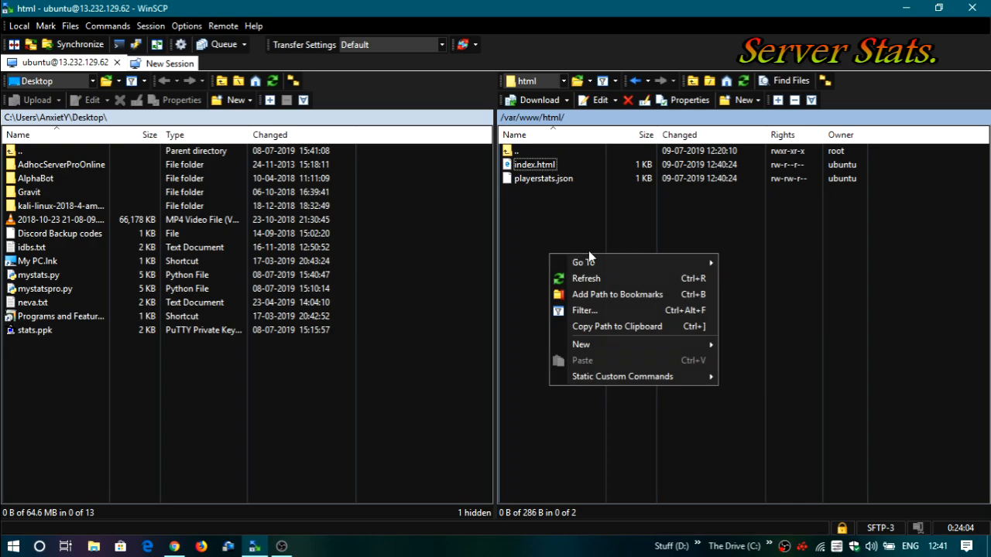
Refresh the html folder listing and return the remote pane to the root directory
{"action": "left_click", "coordinate": [585, 278]}
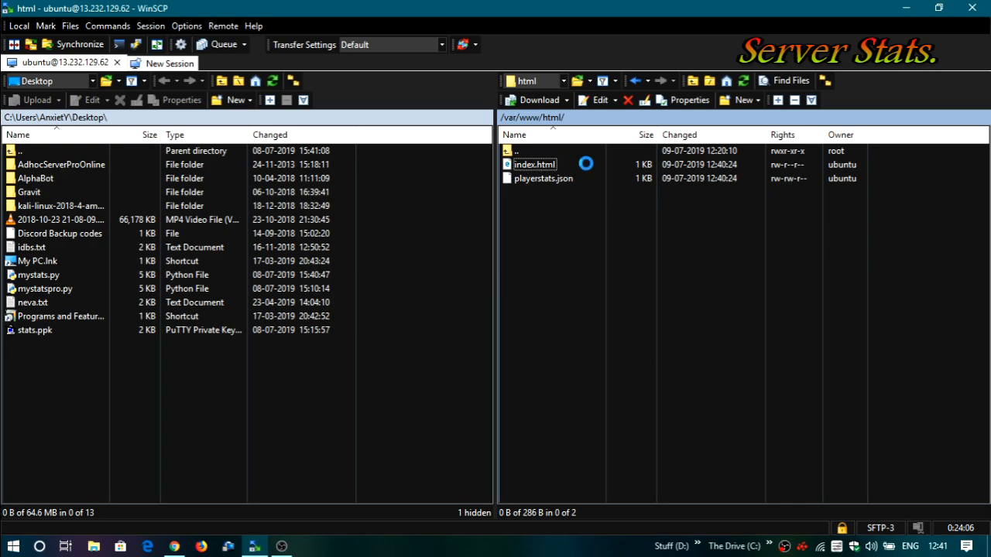
{"action": "left_click", "coordinate": [634, 81]}
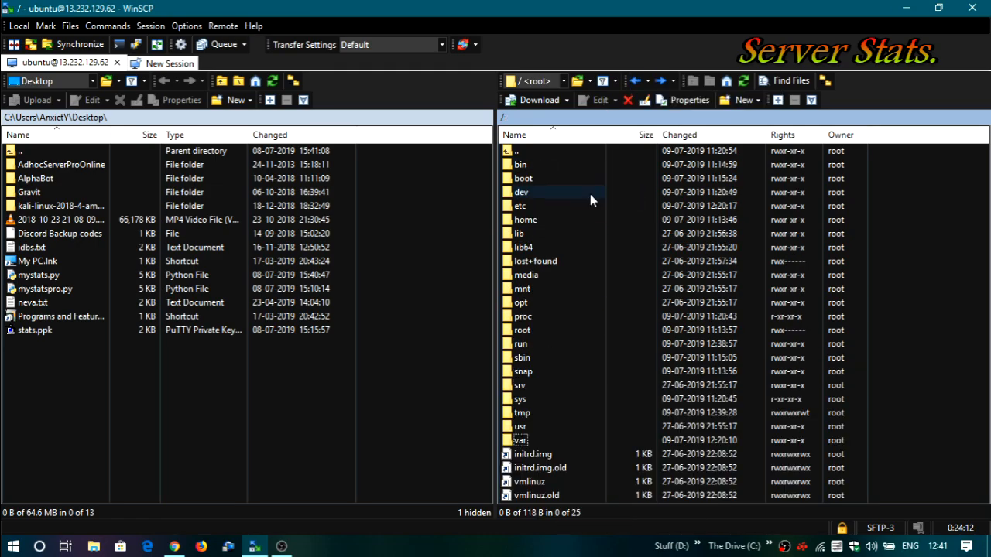
{"action": "mouse_move", "coordinate": [563, 199]}
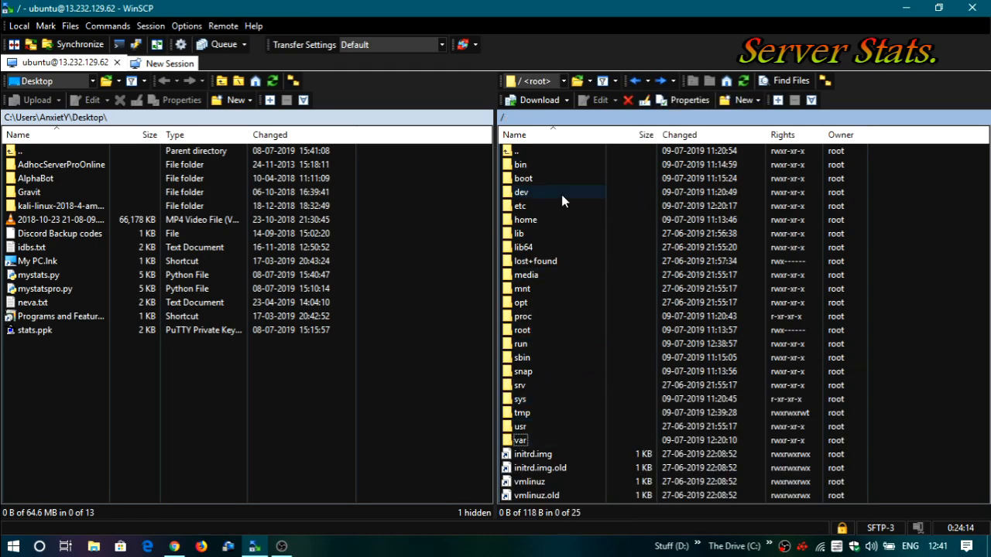
{"action": "mouse_move", "coordinate": [590, 248]}
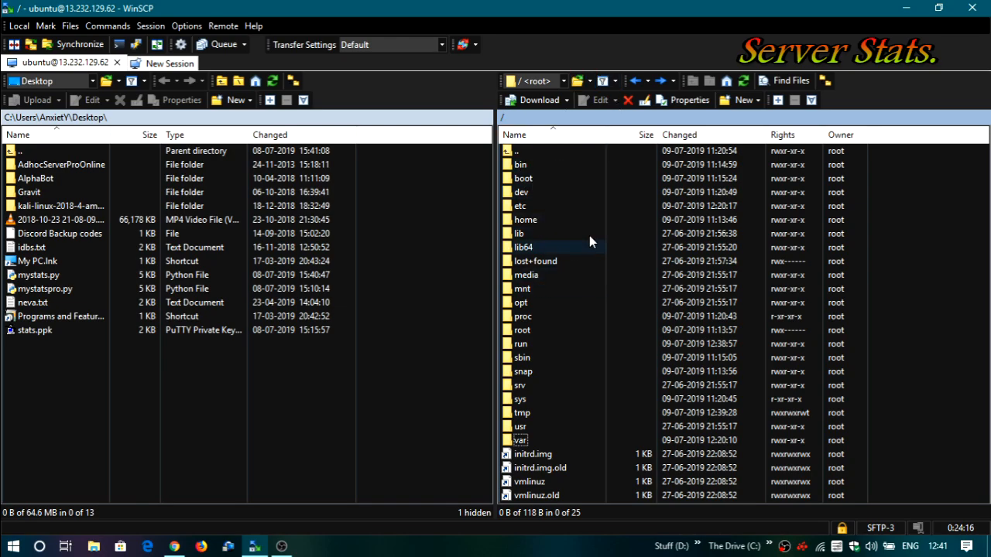